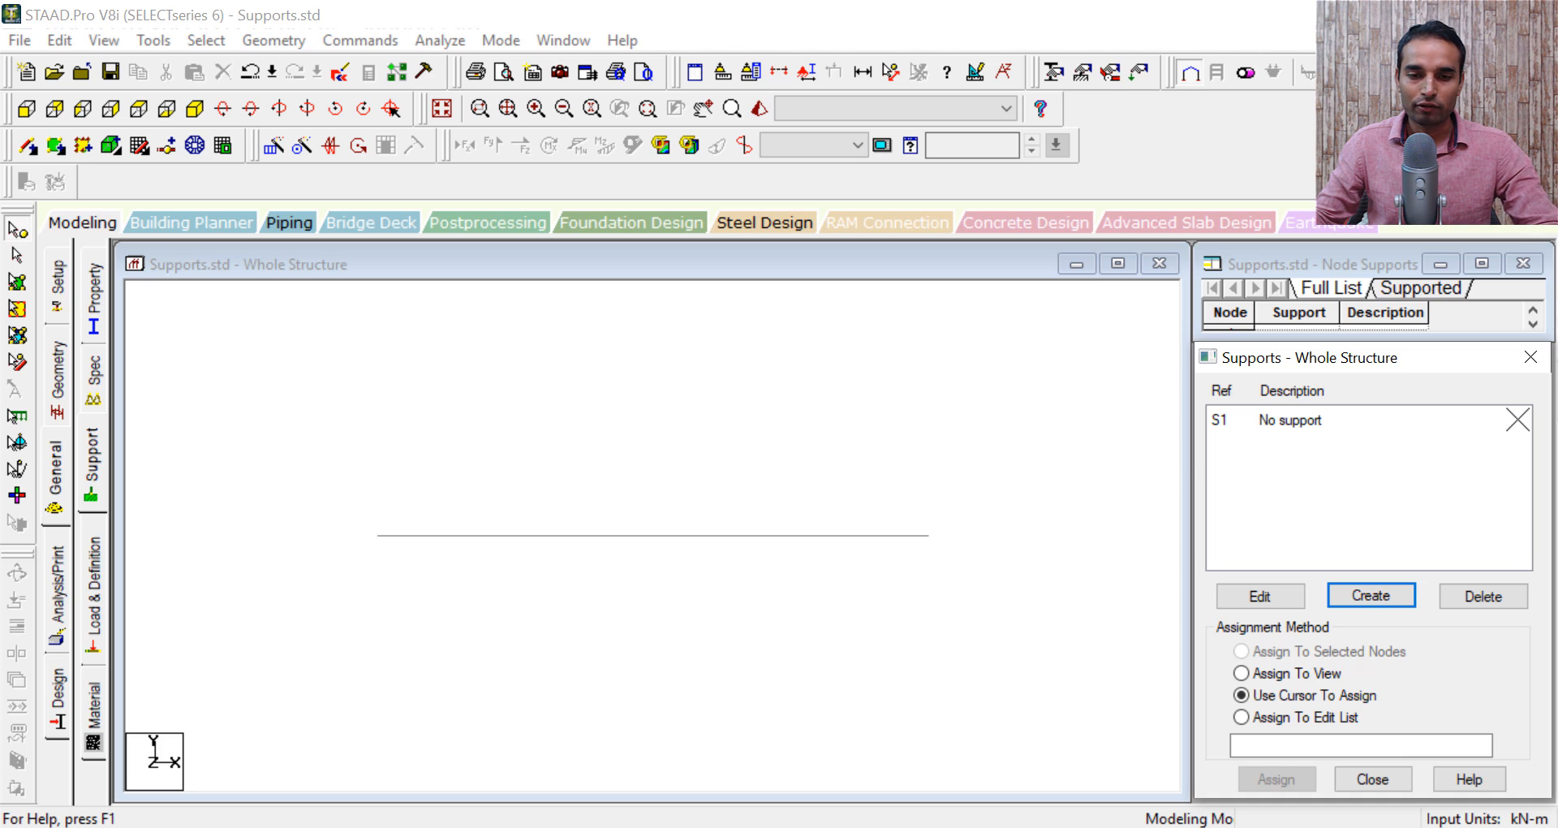
mouse_move(382, 438)
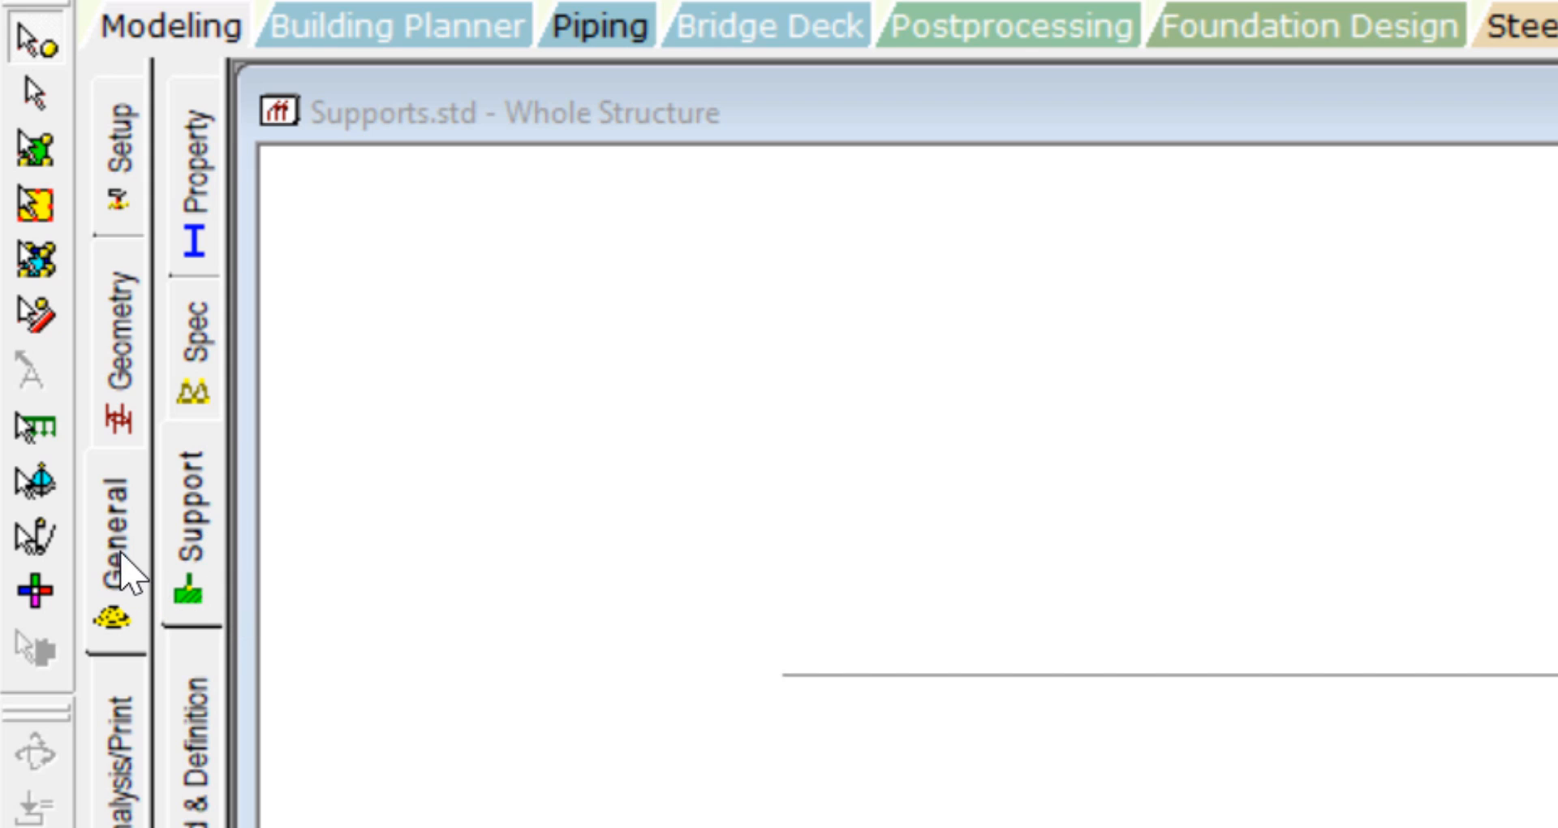
Start a new support and view the Pinned type restraining FX, FY, FZ only.
left_click(117, 517)
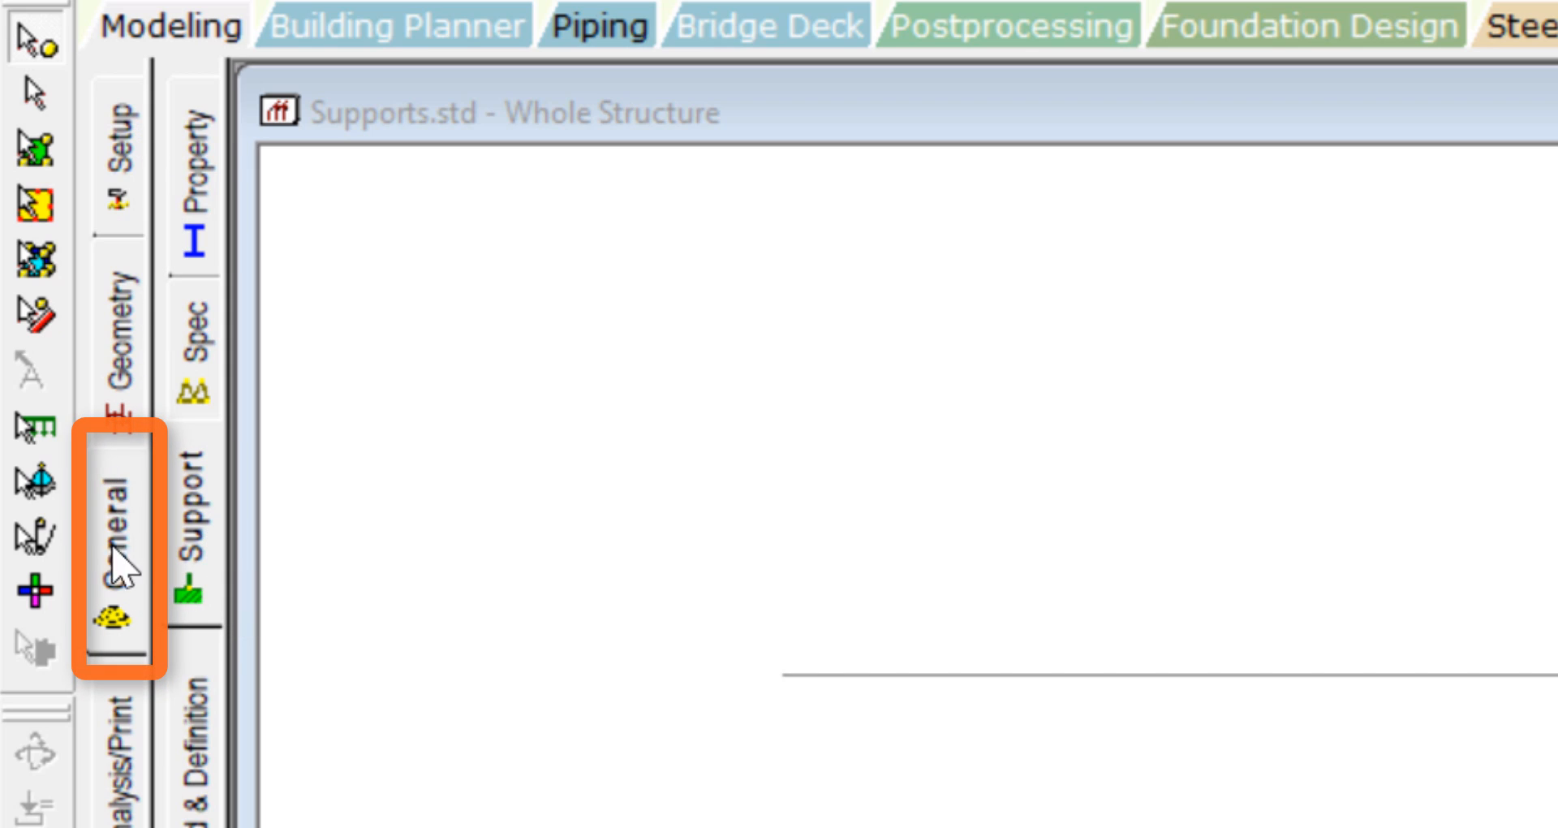
mouse_move(199, 114)
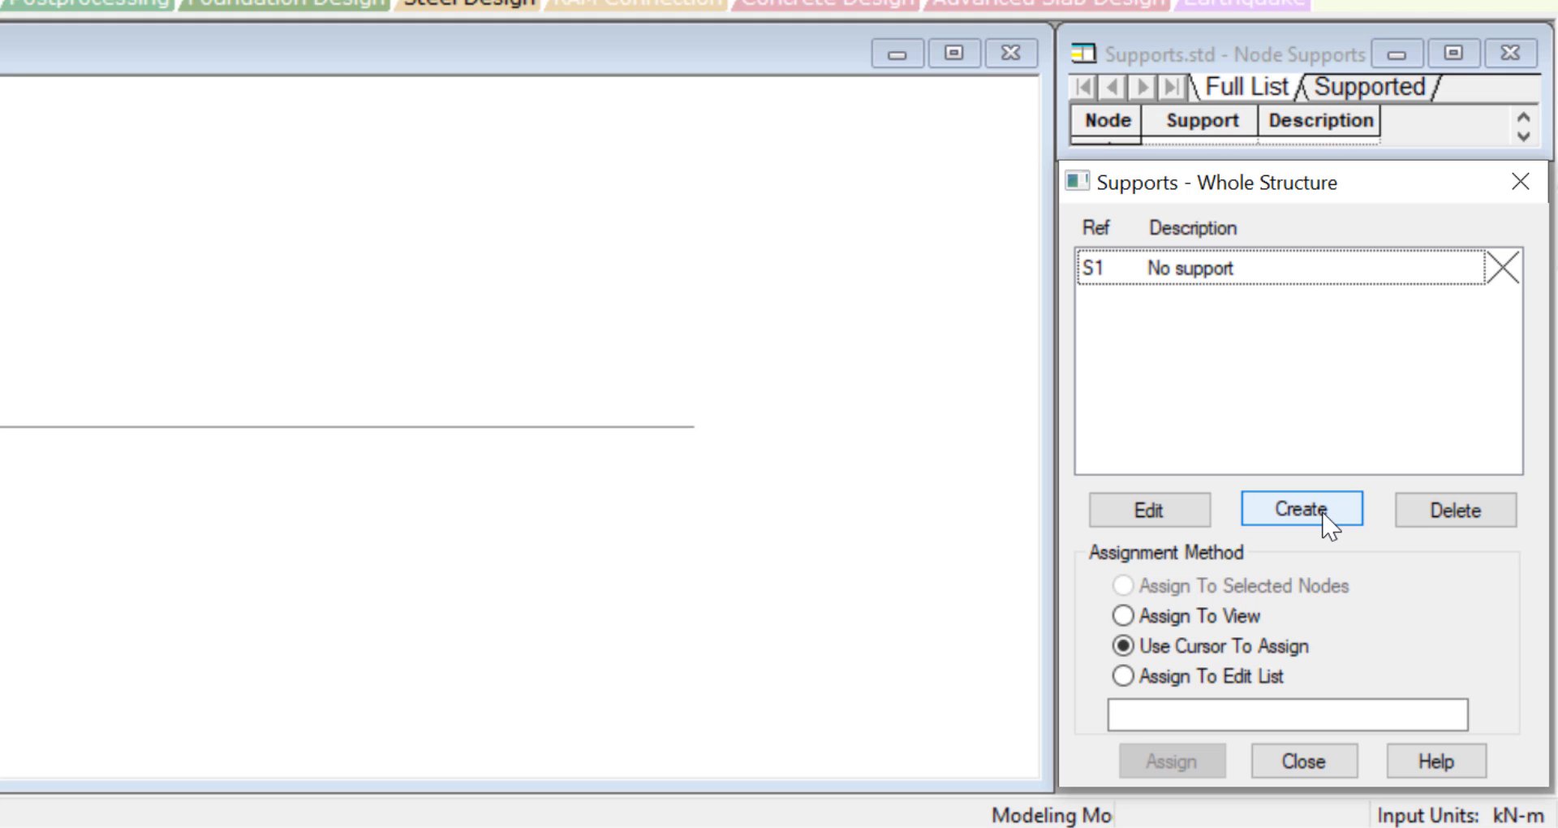
left_click(1301, 510)
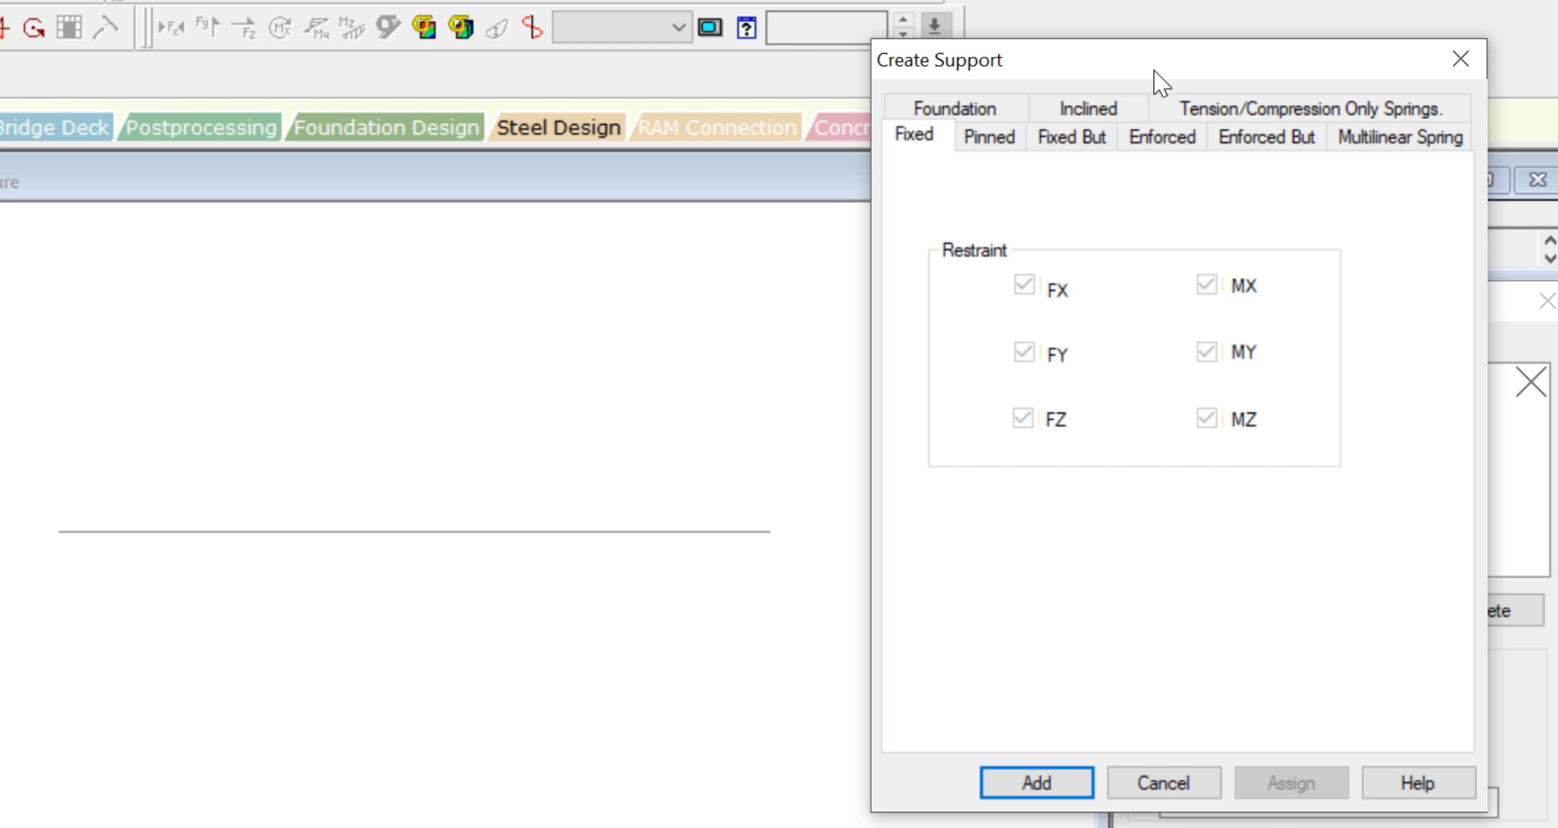
mouse_move(924, 164)
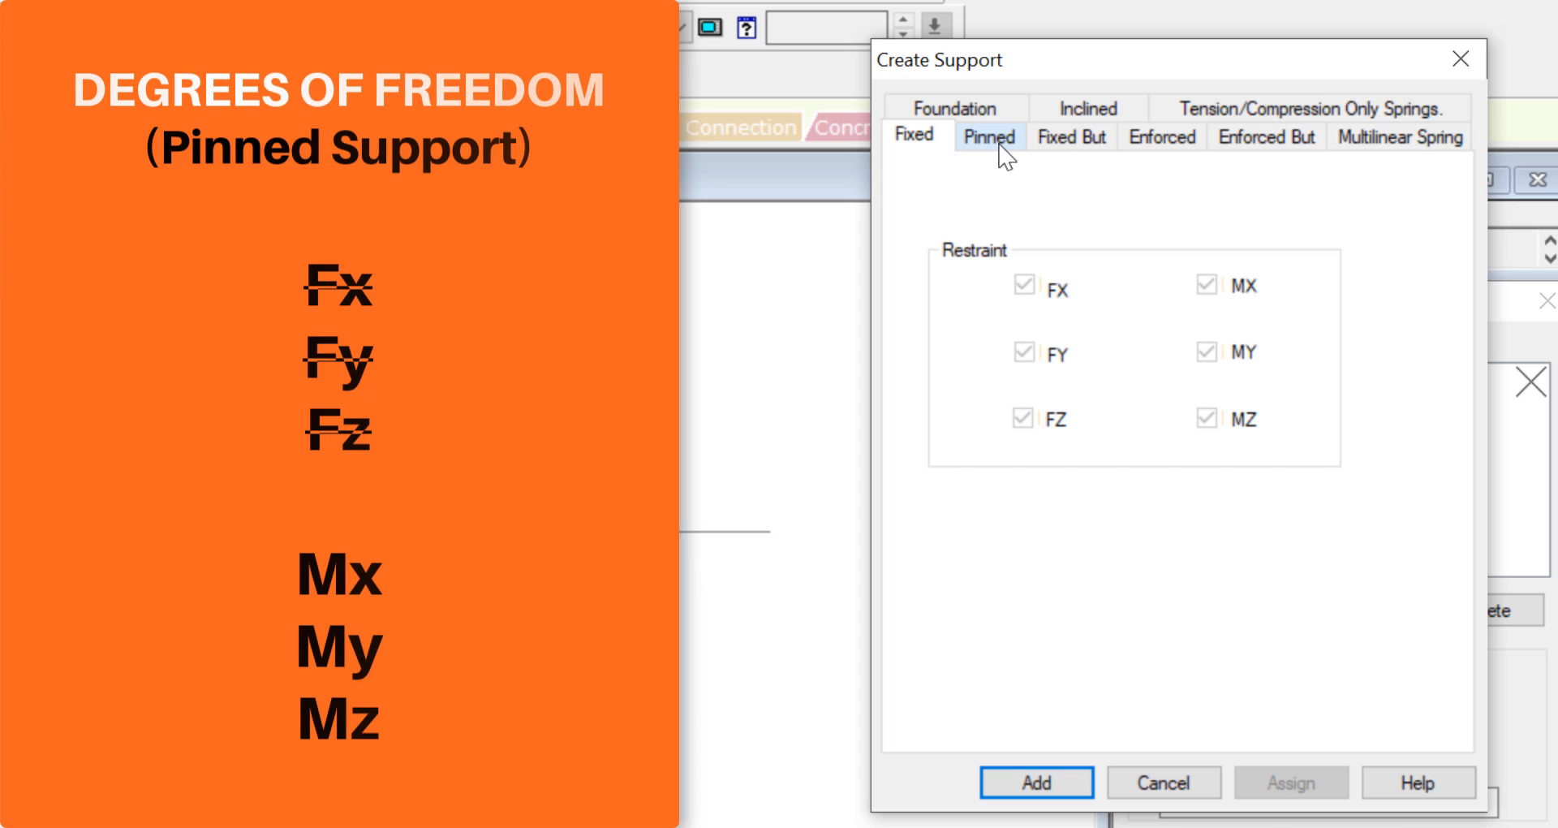
left_click(988, 136)
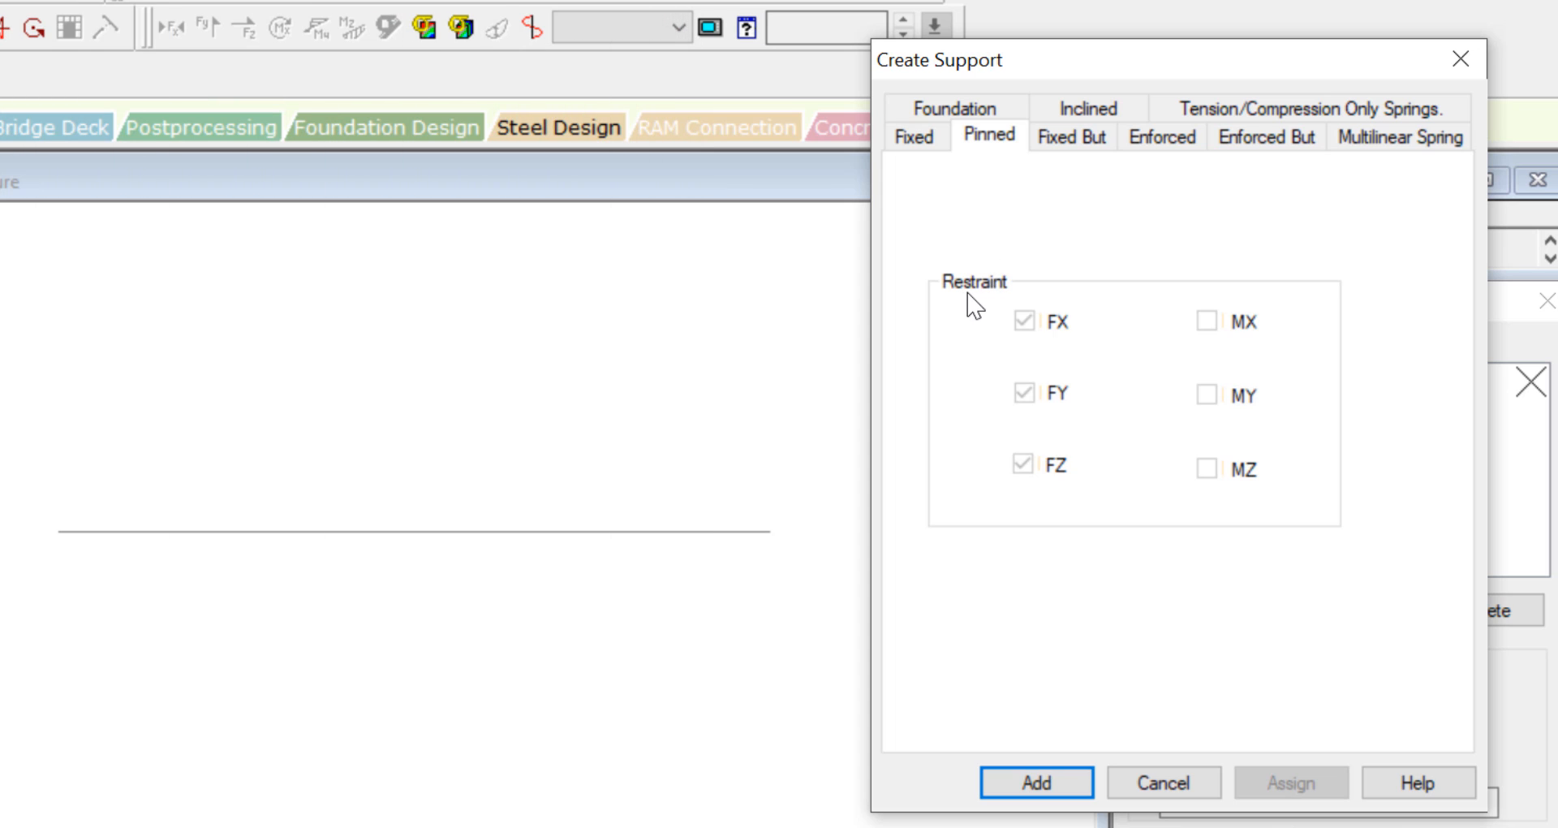
mouse_move(1063, 477)
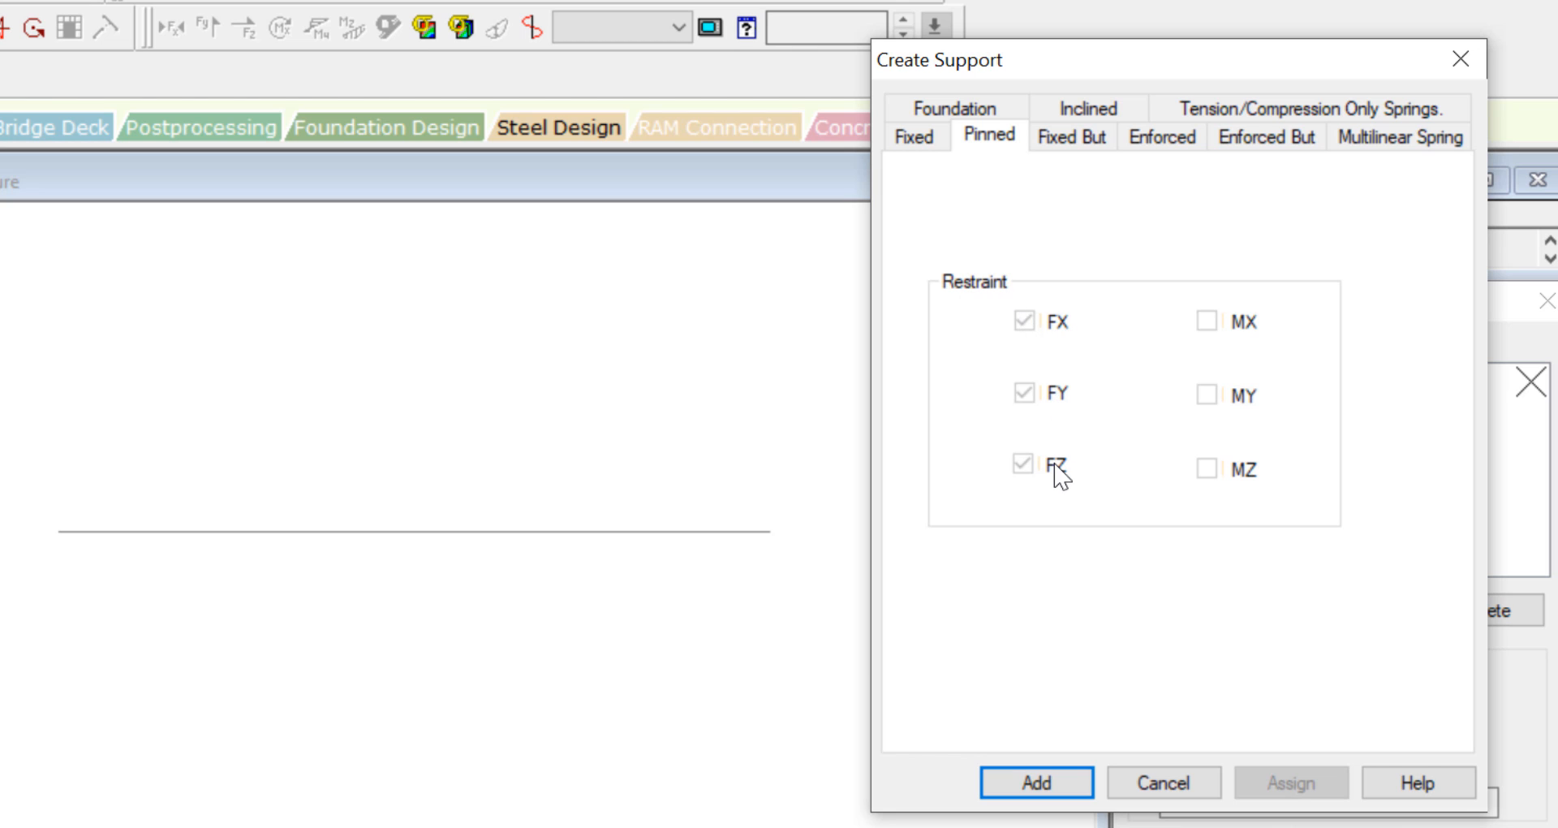
mouse_move(1248, 421)
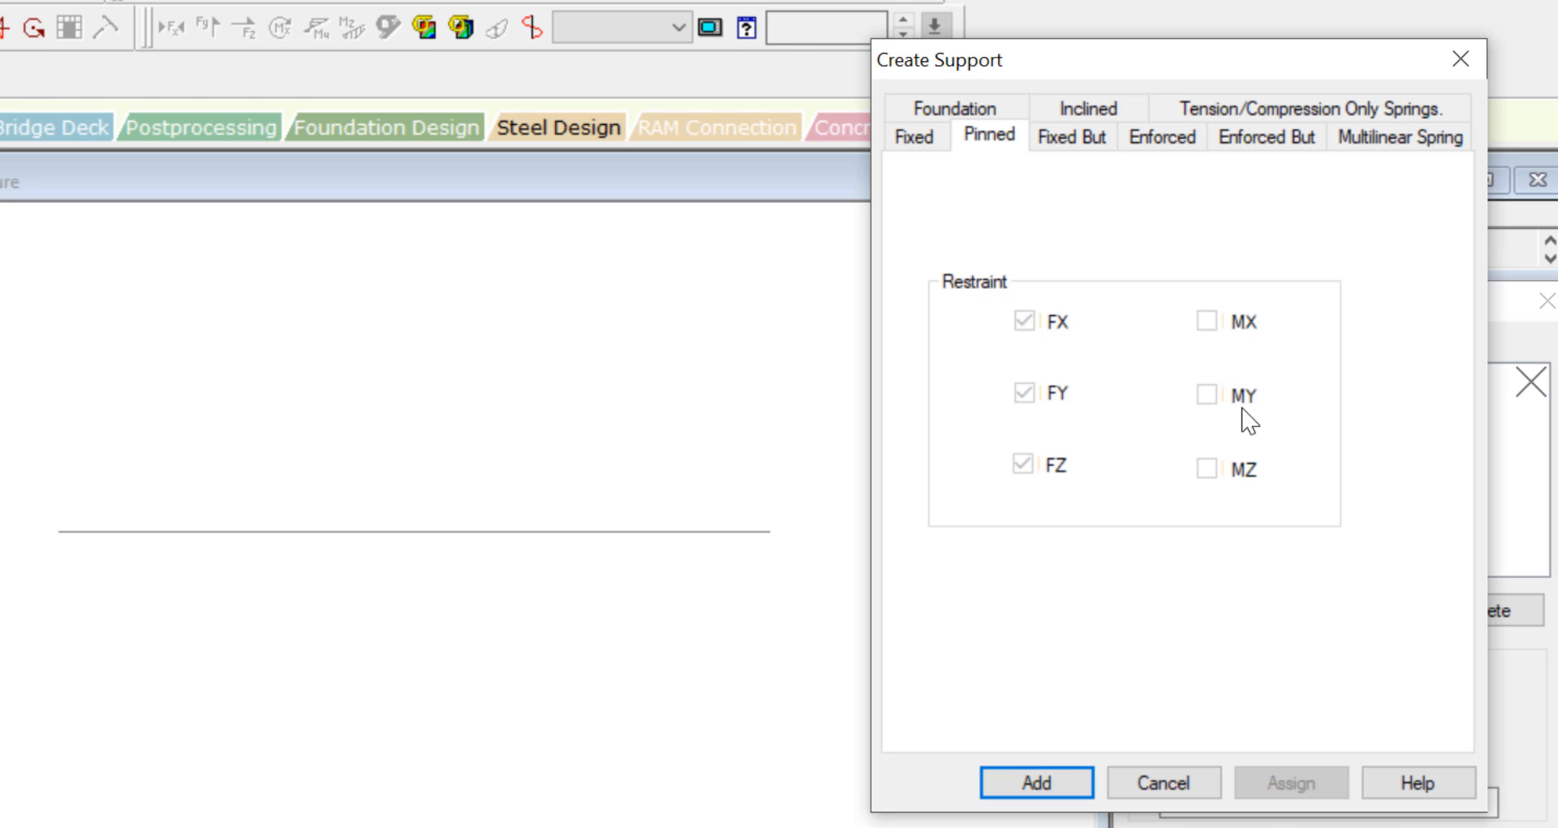
mouse_move(1262, 474)
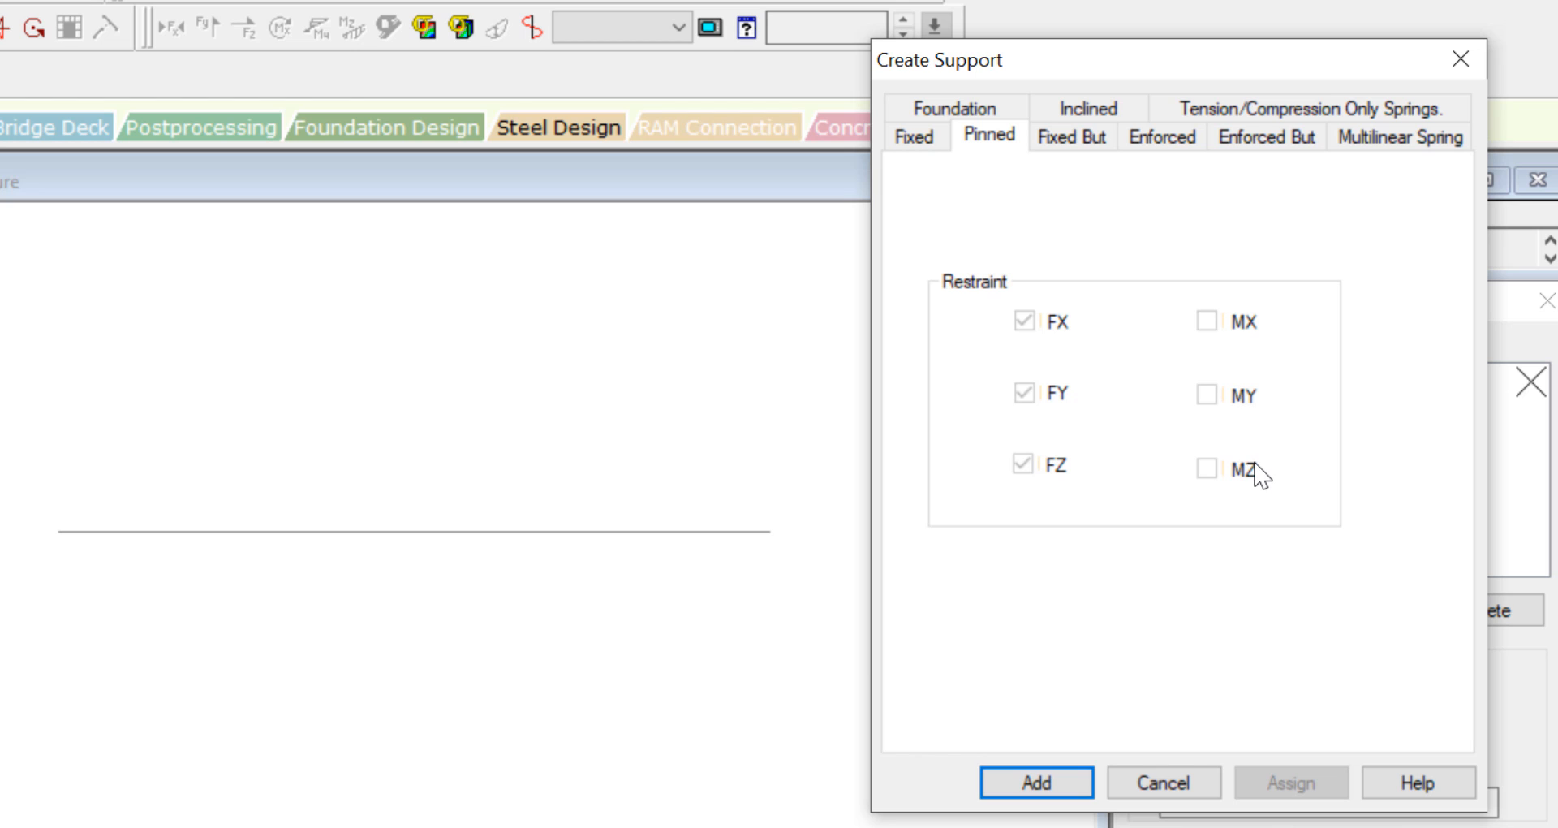
mouse_move(1097, 164)
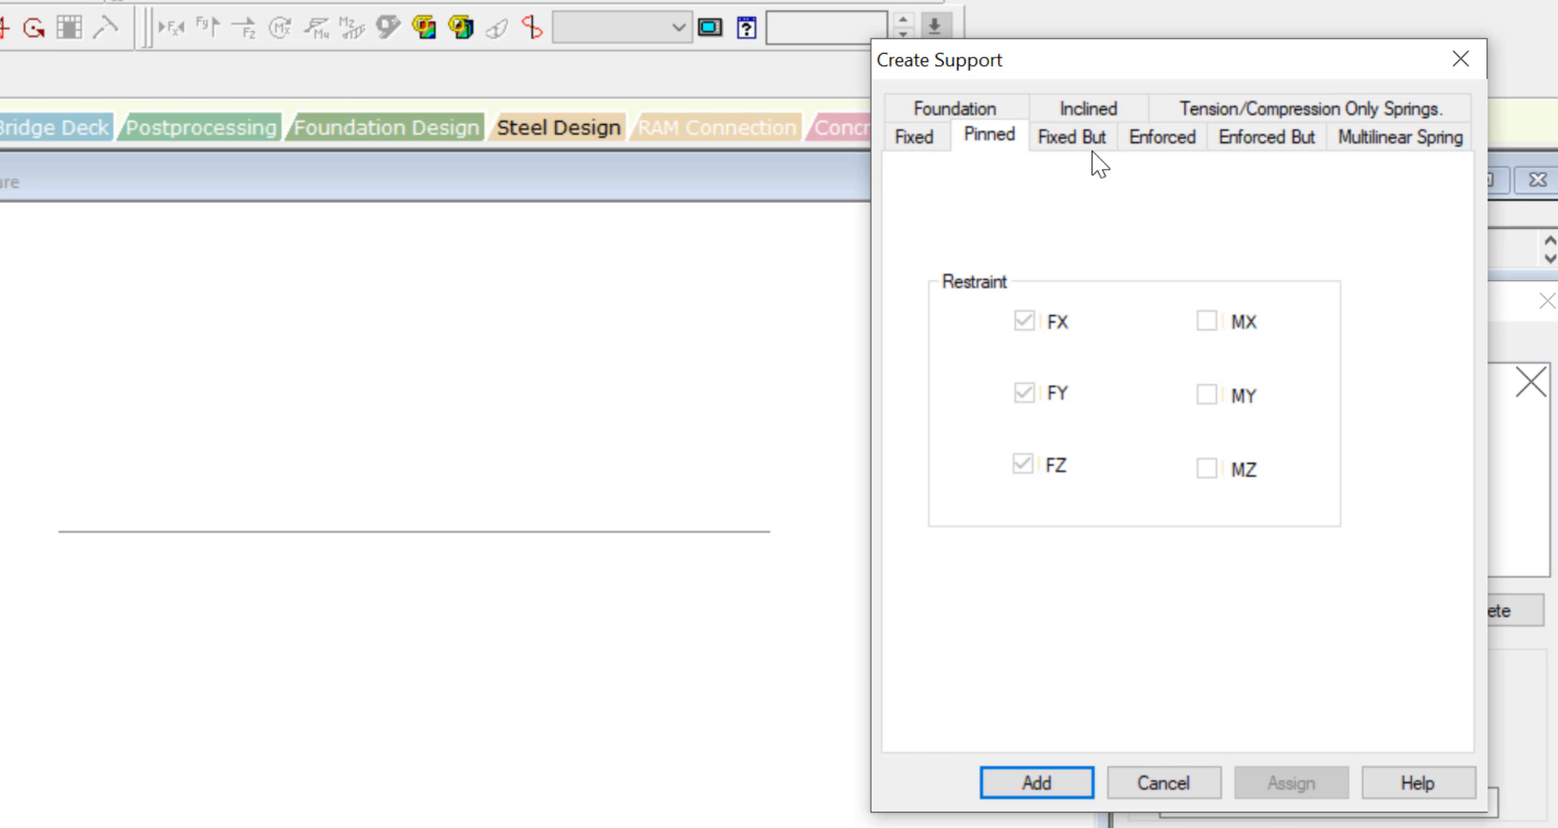
Switch the new support to the Fixed But type to view its releases and springs.
left_click(1071, 136)
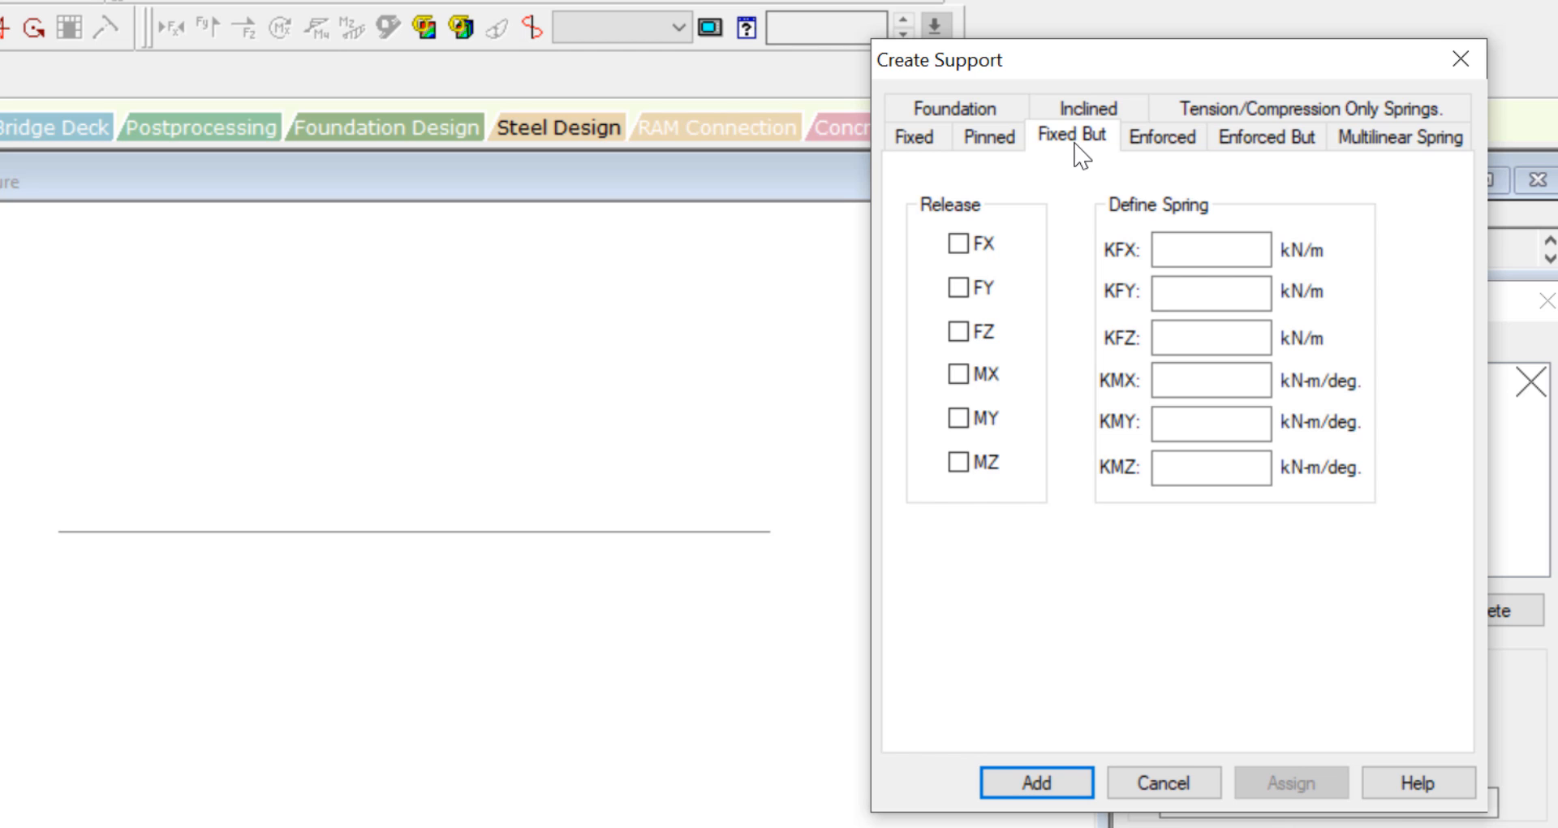
mouse_move(933, 225)
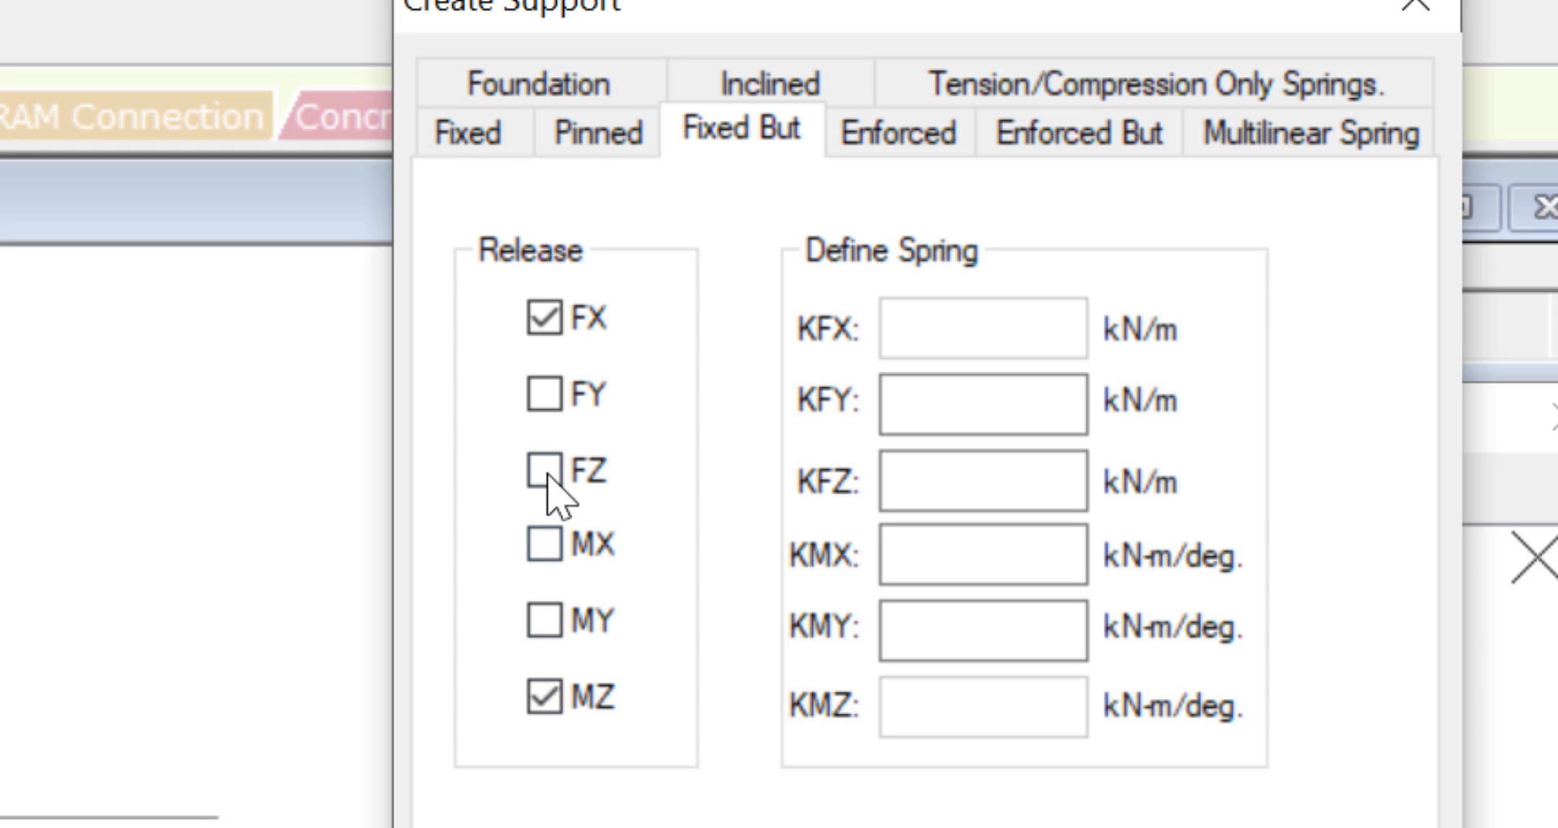
mouse_move(681, 462)
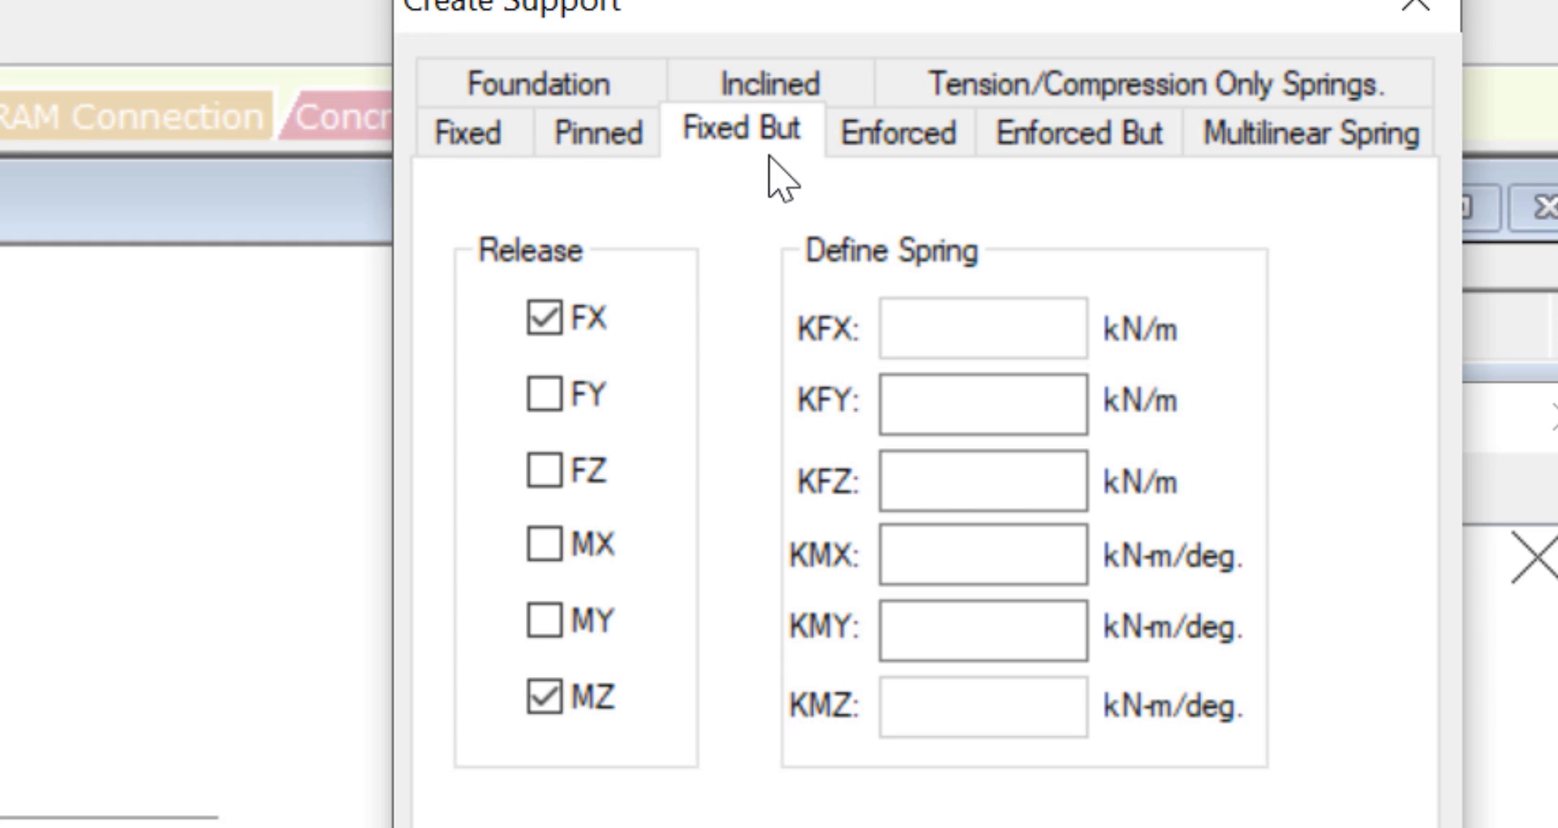
Tick FX and MZ on Enforced But, then select a Fixed But spring constant field.
left_click(1080, 132)
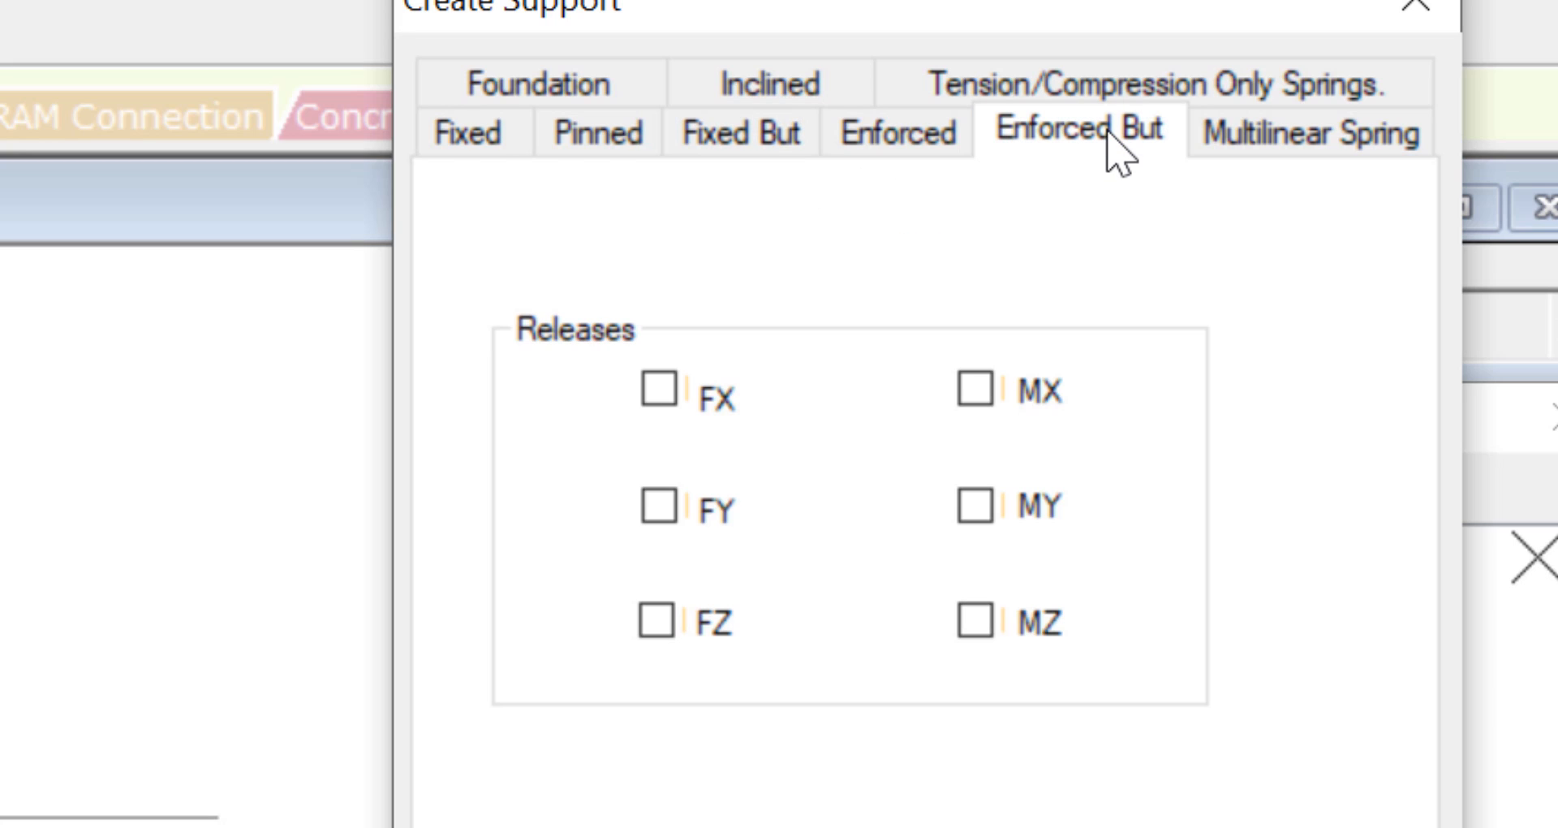
left_click(741, 134)
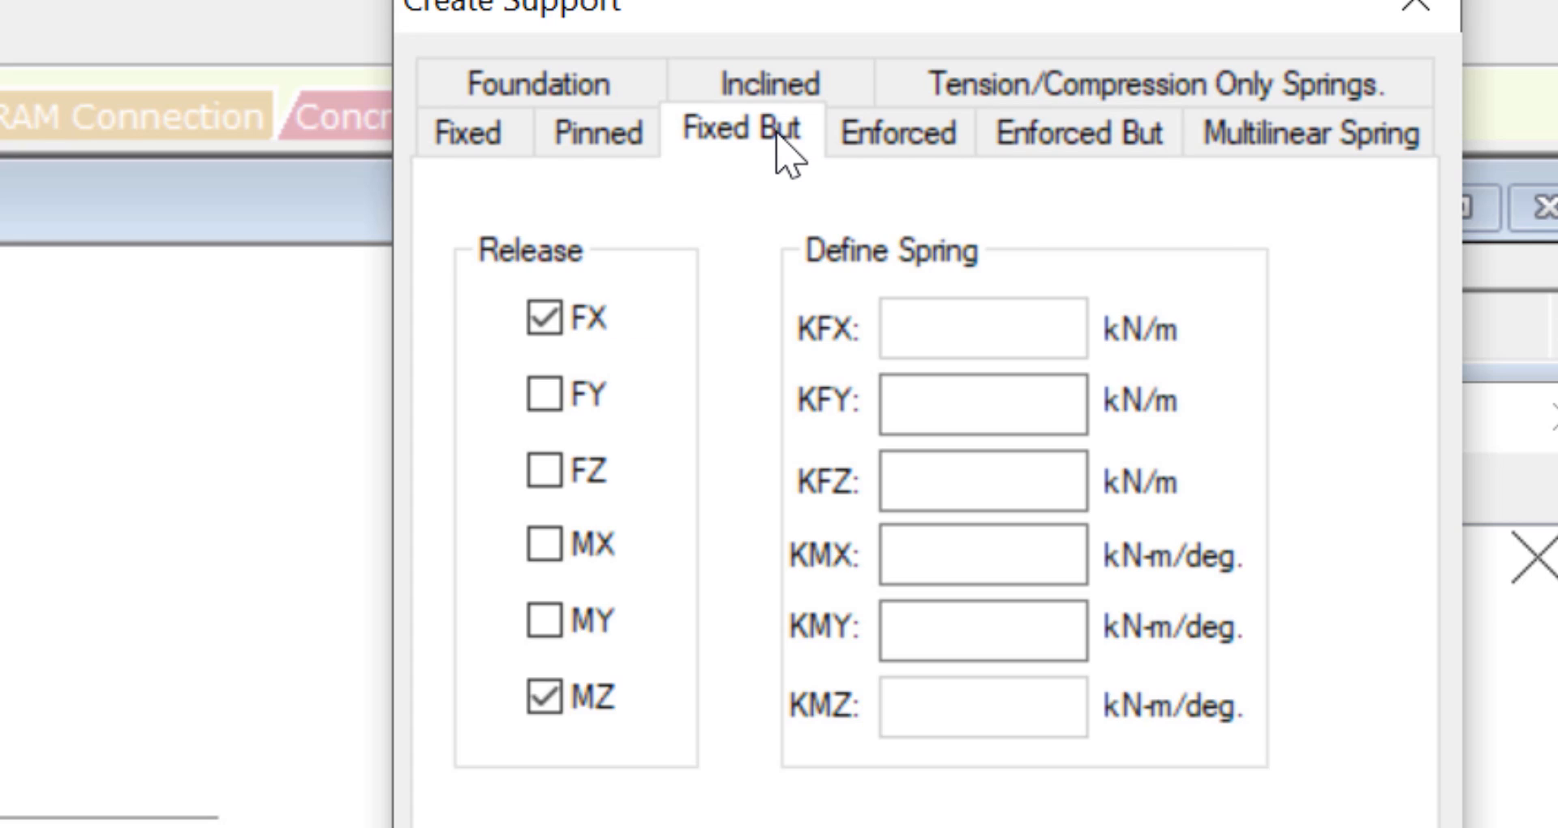
mouse_move(950, 377)
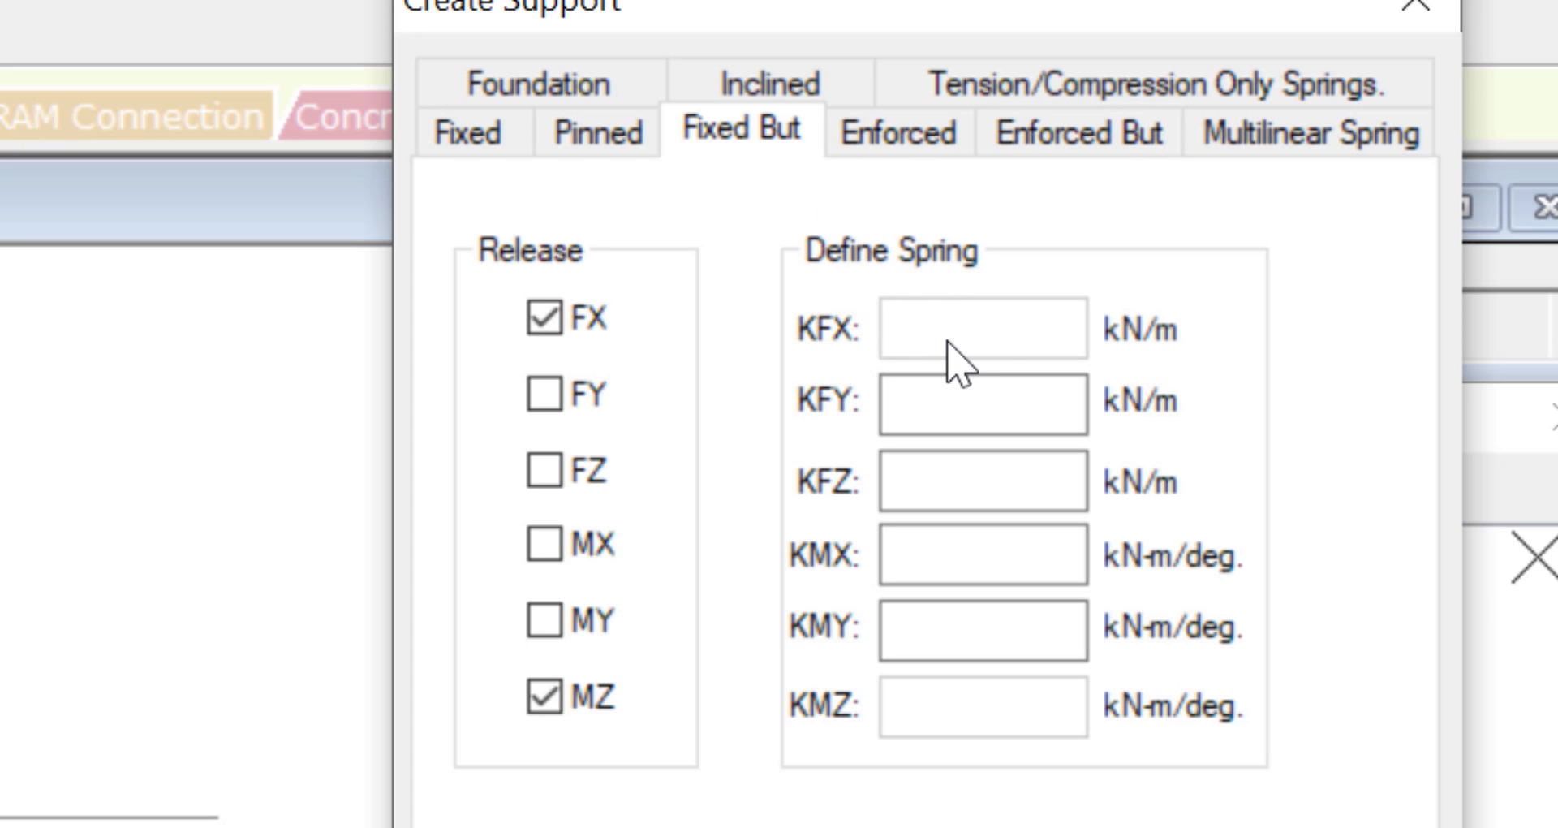
mouse_move(1081, 132)
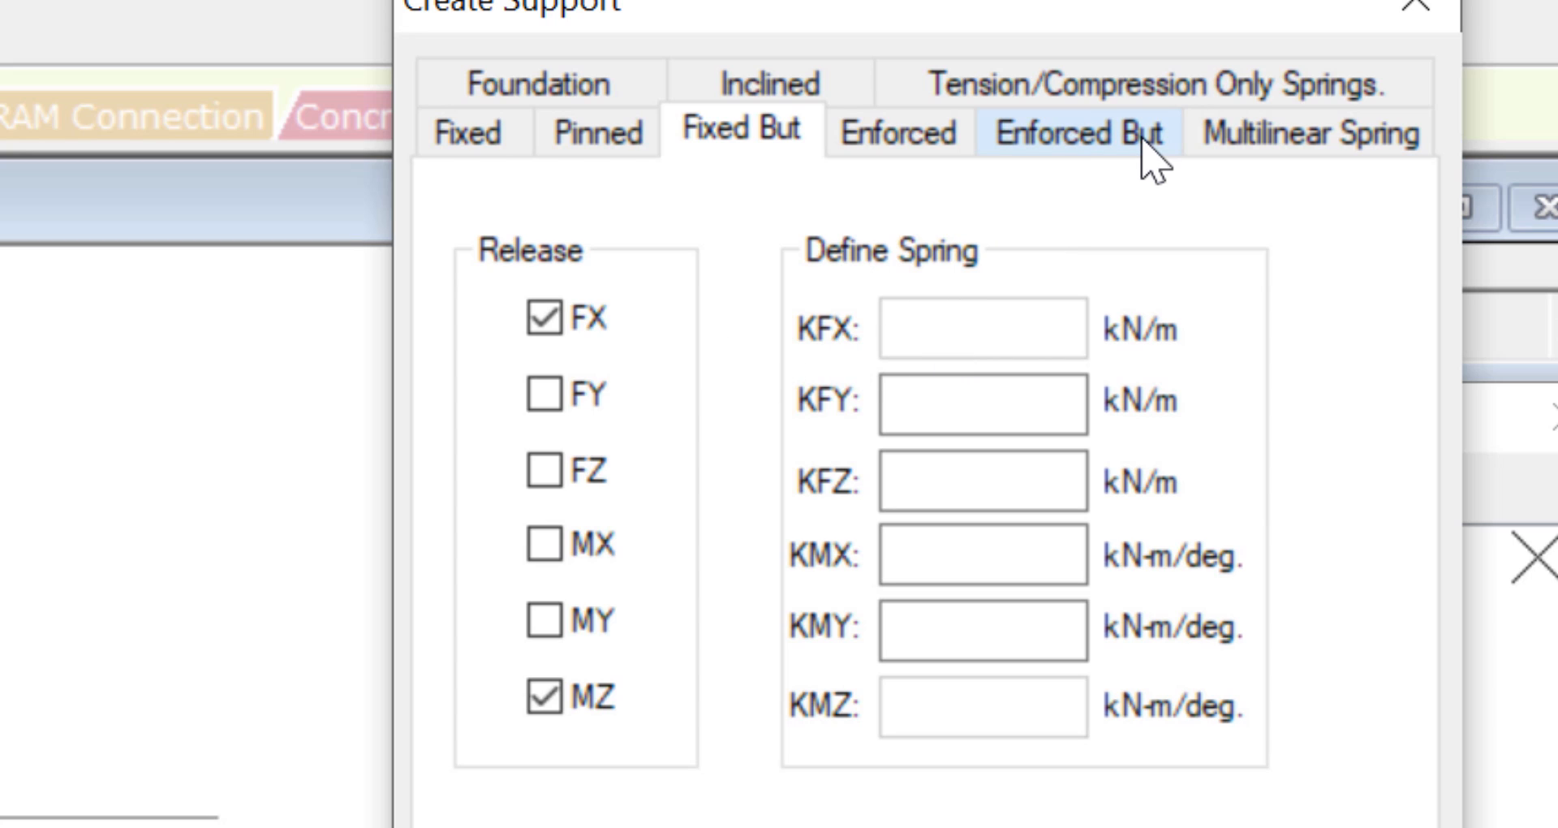
left_click(1079, 132)
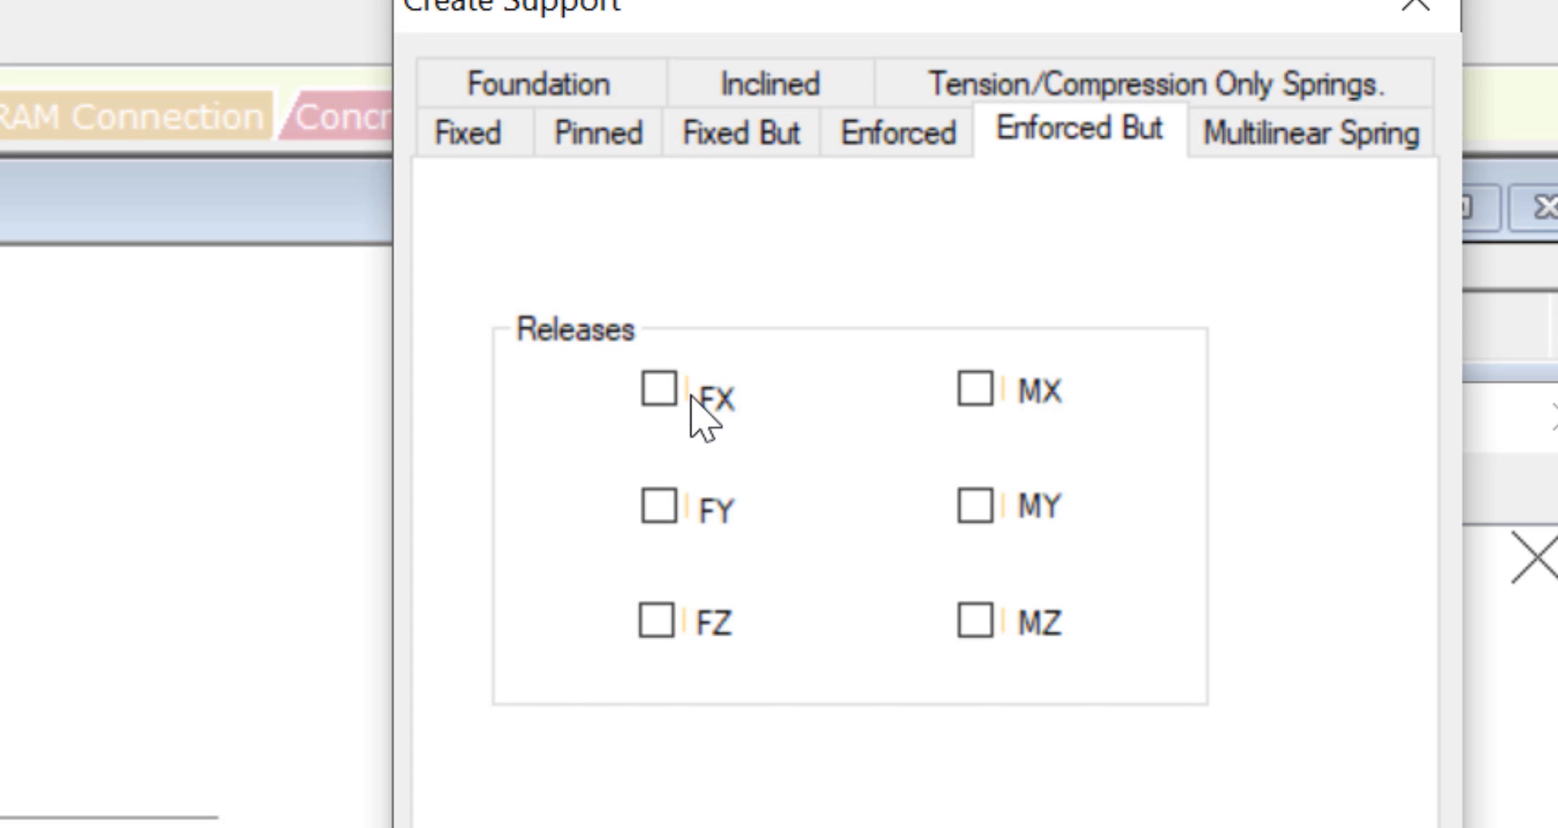
left_click(659, 395)
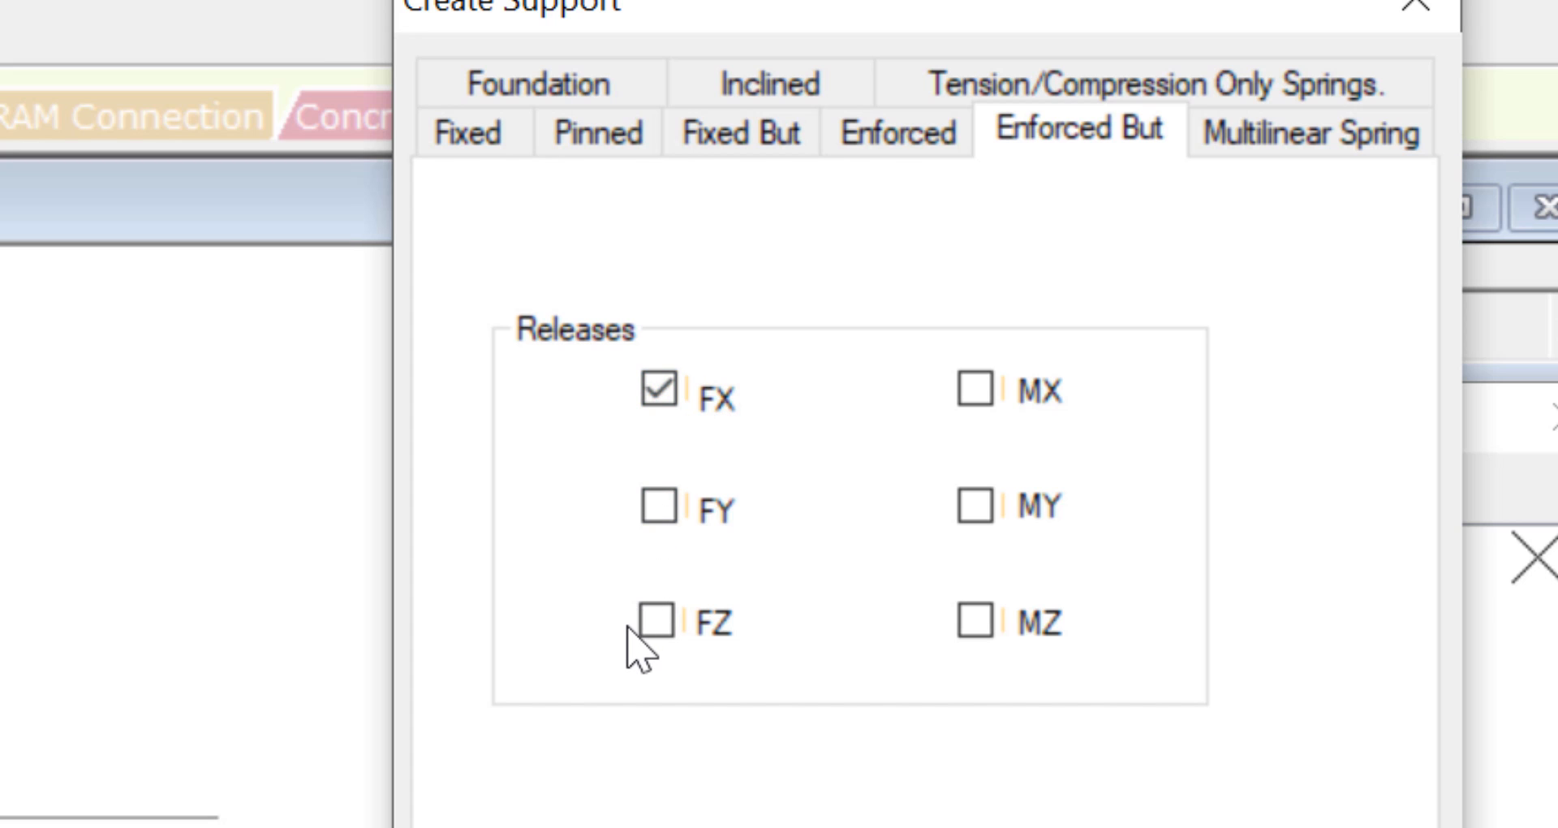
left_click(979, 621)
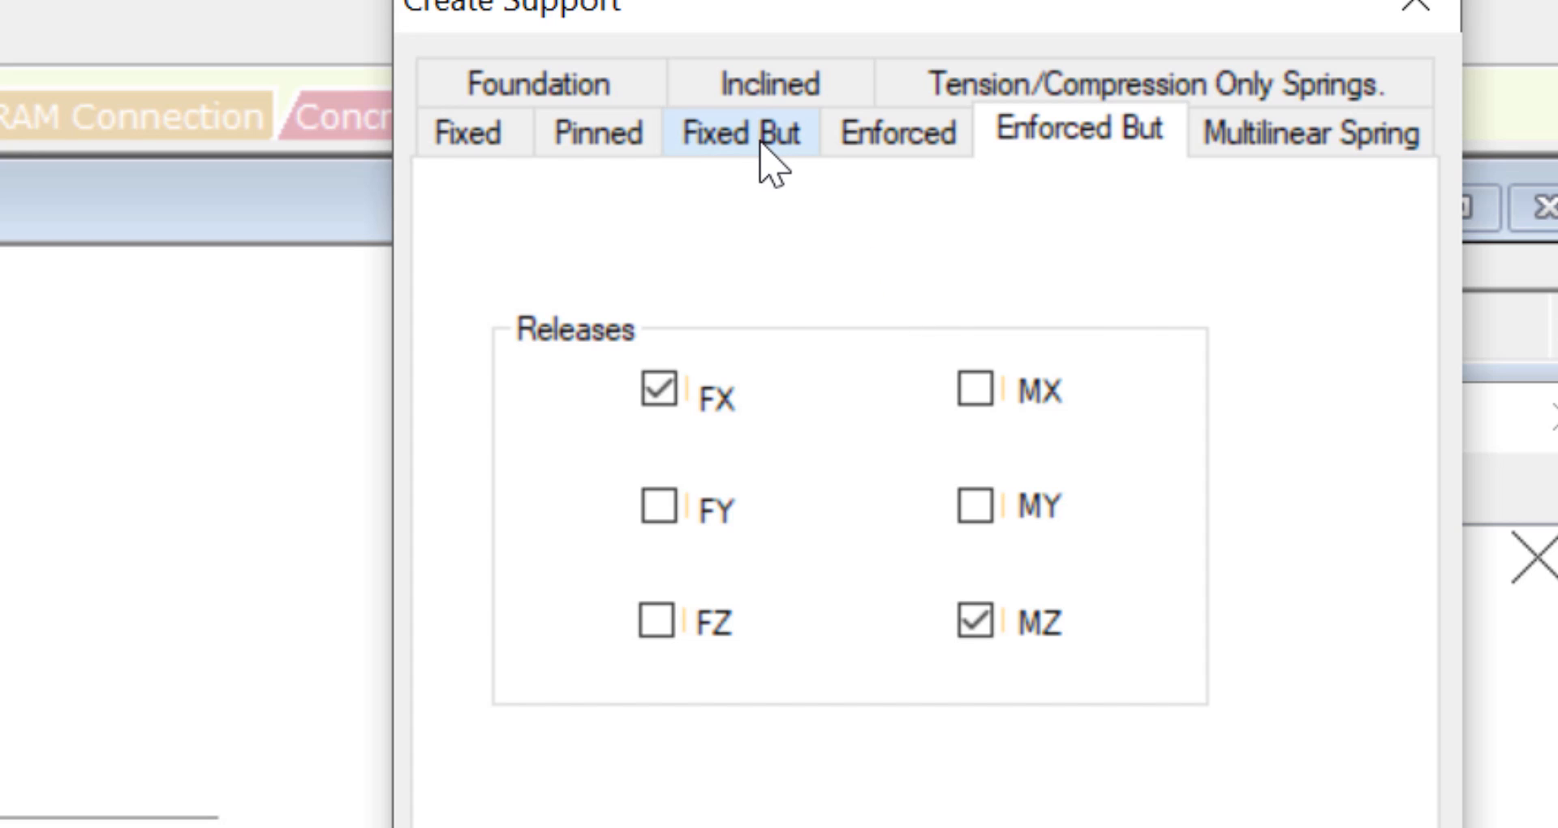
left_click(740, 132)
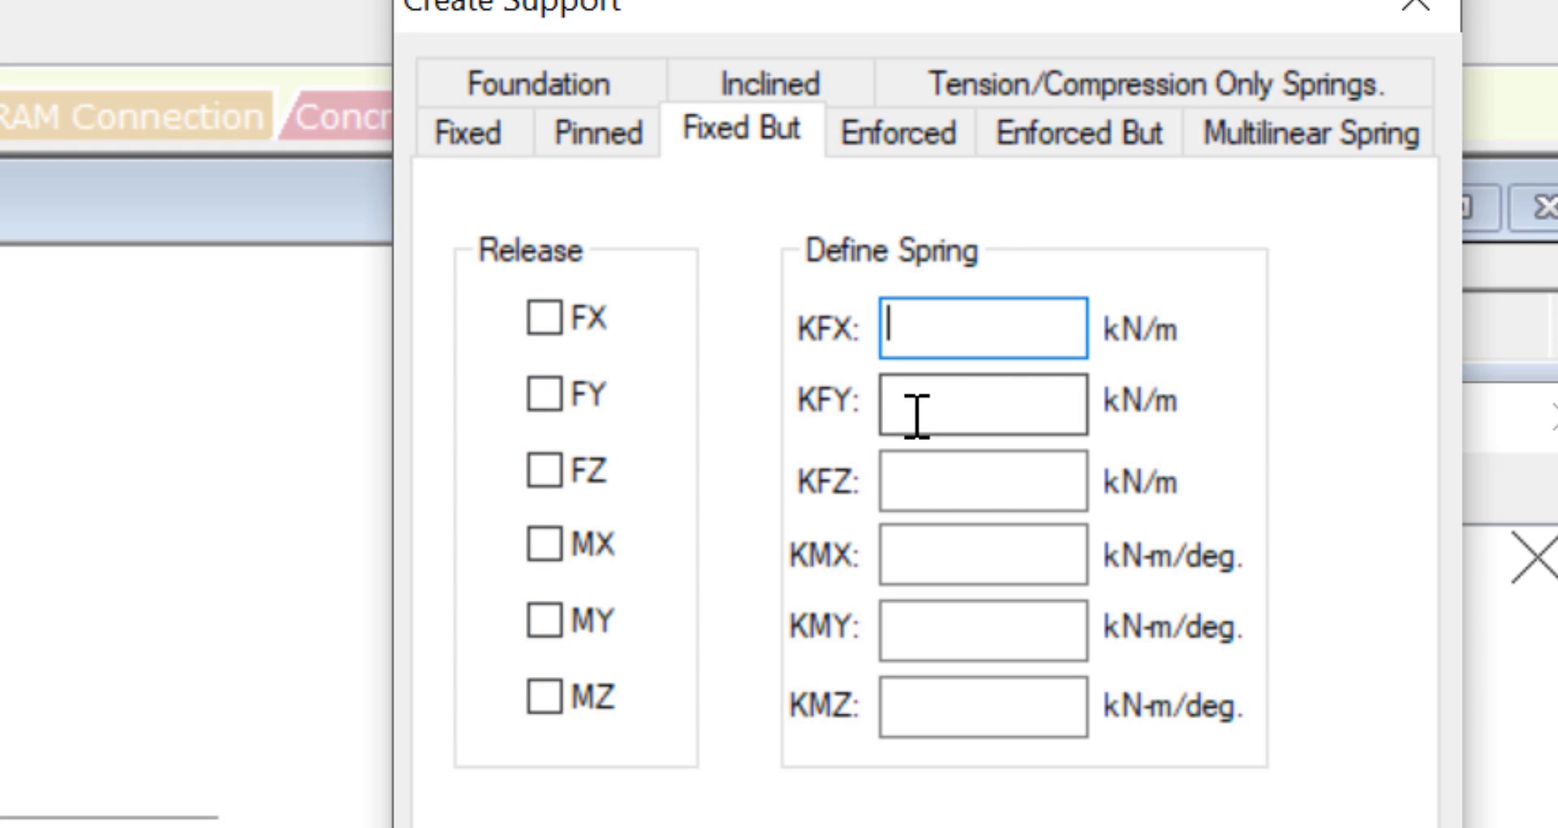
left_click(978, 708)
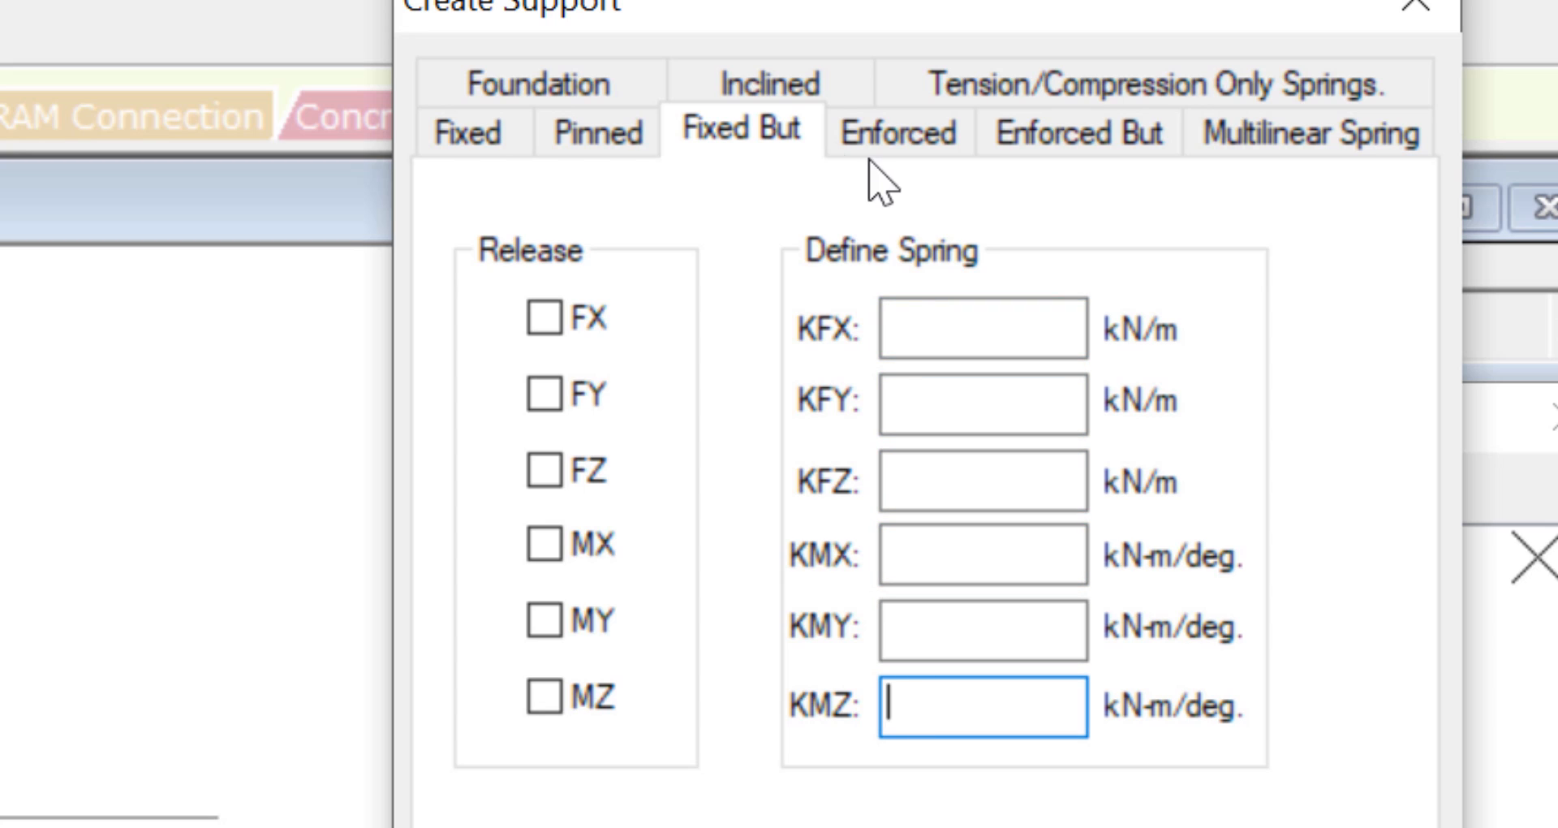
mouse_move(1081, 132)
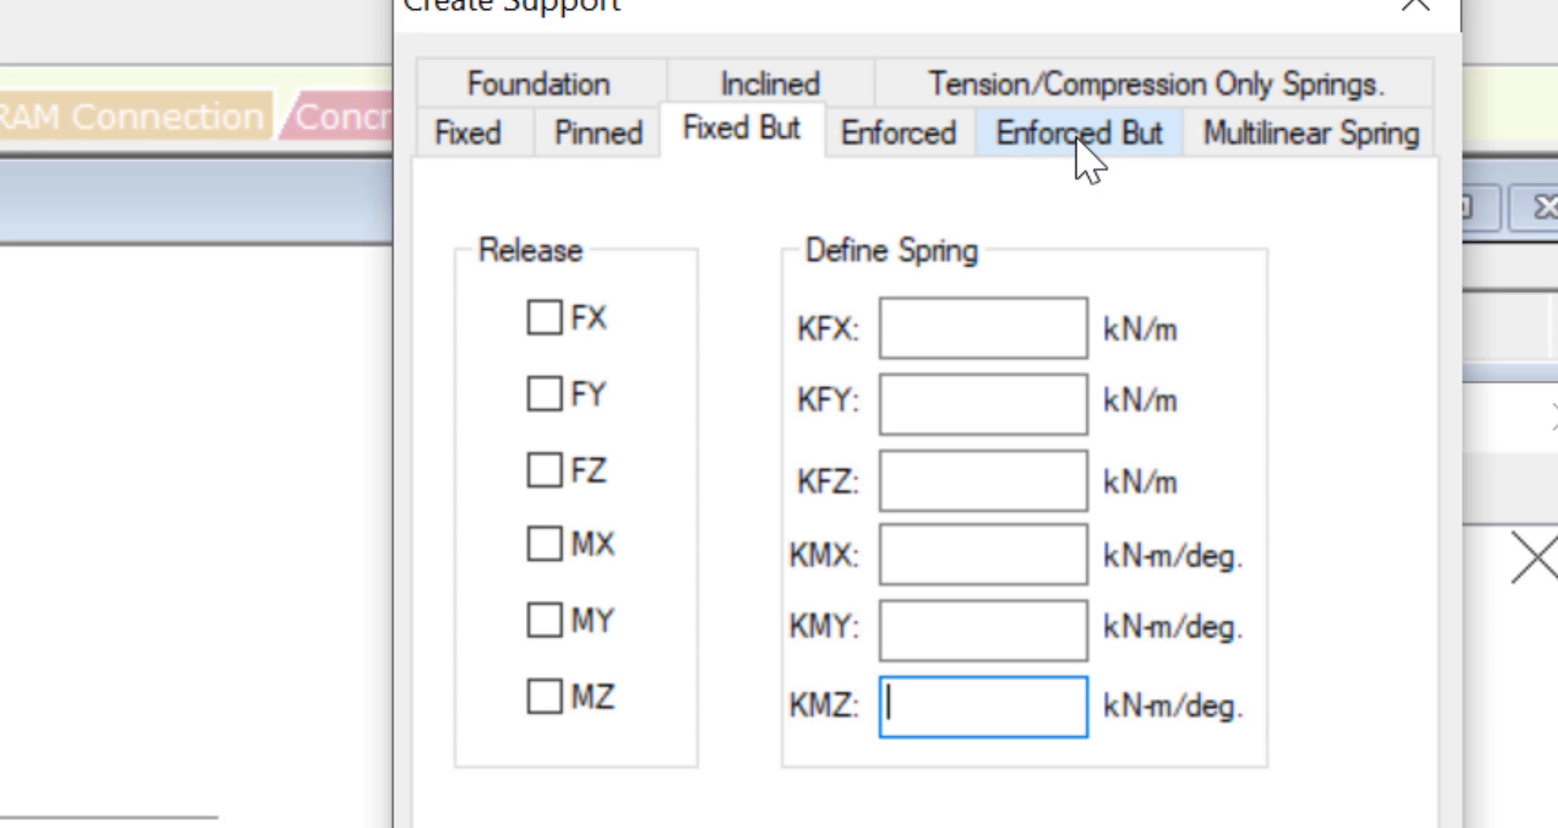
View the Enforced and Fixed support types, then cancel without adding a support.
left_click(896, 131)
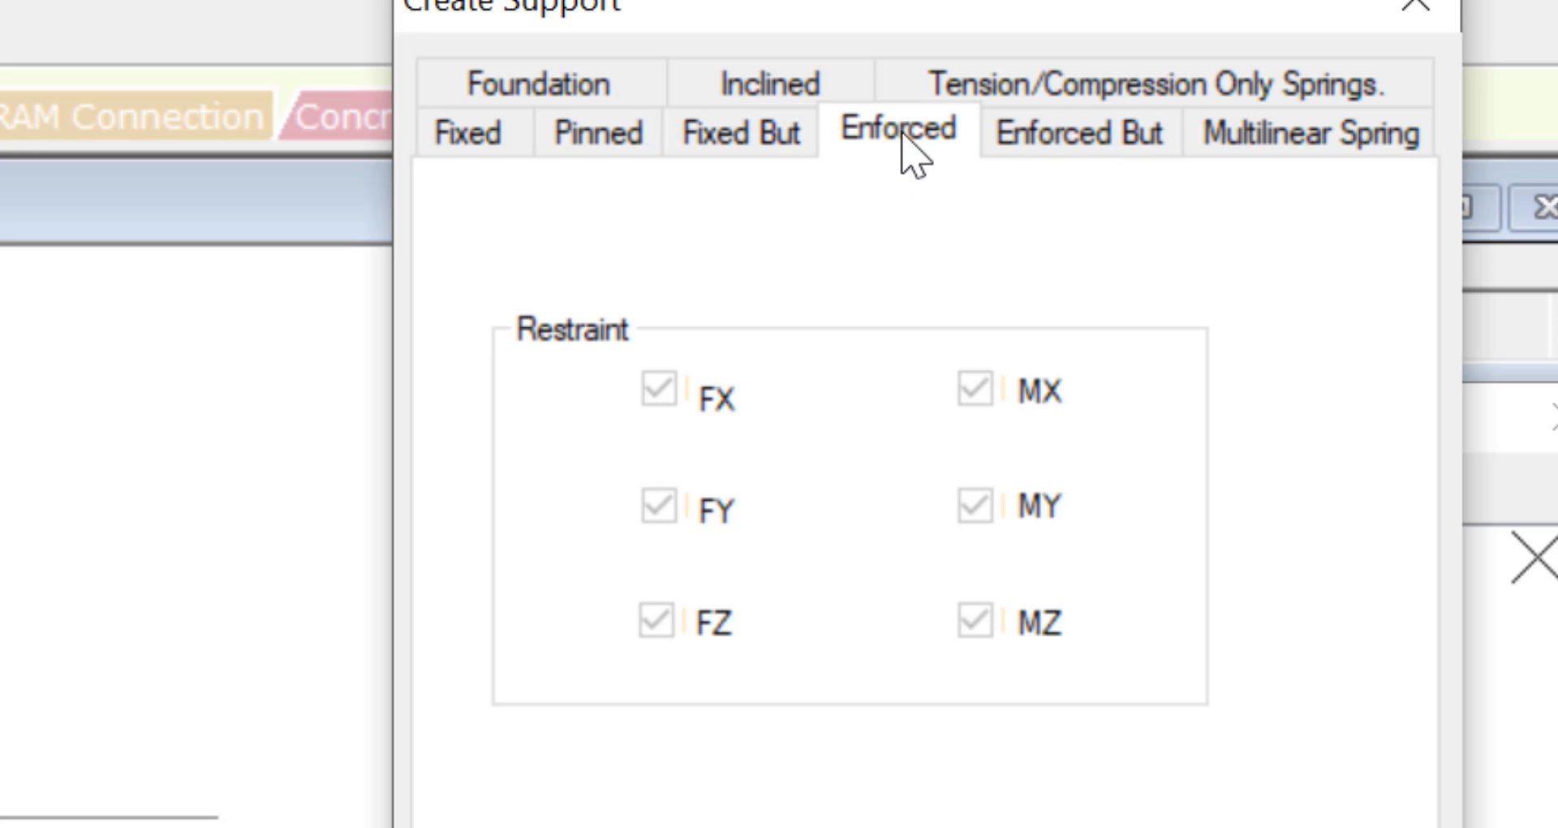
mouse_move(562, 367)
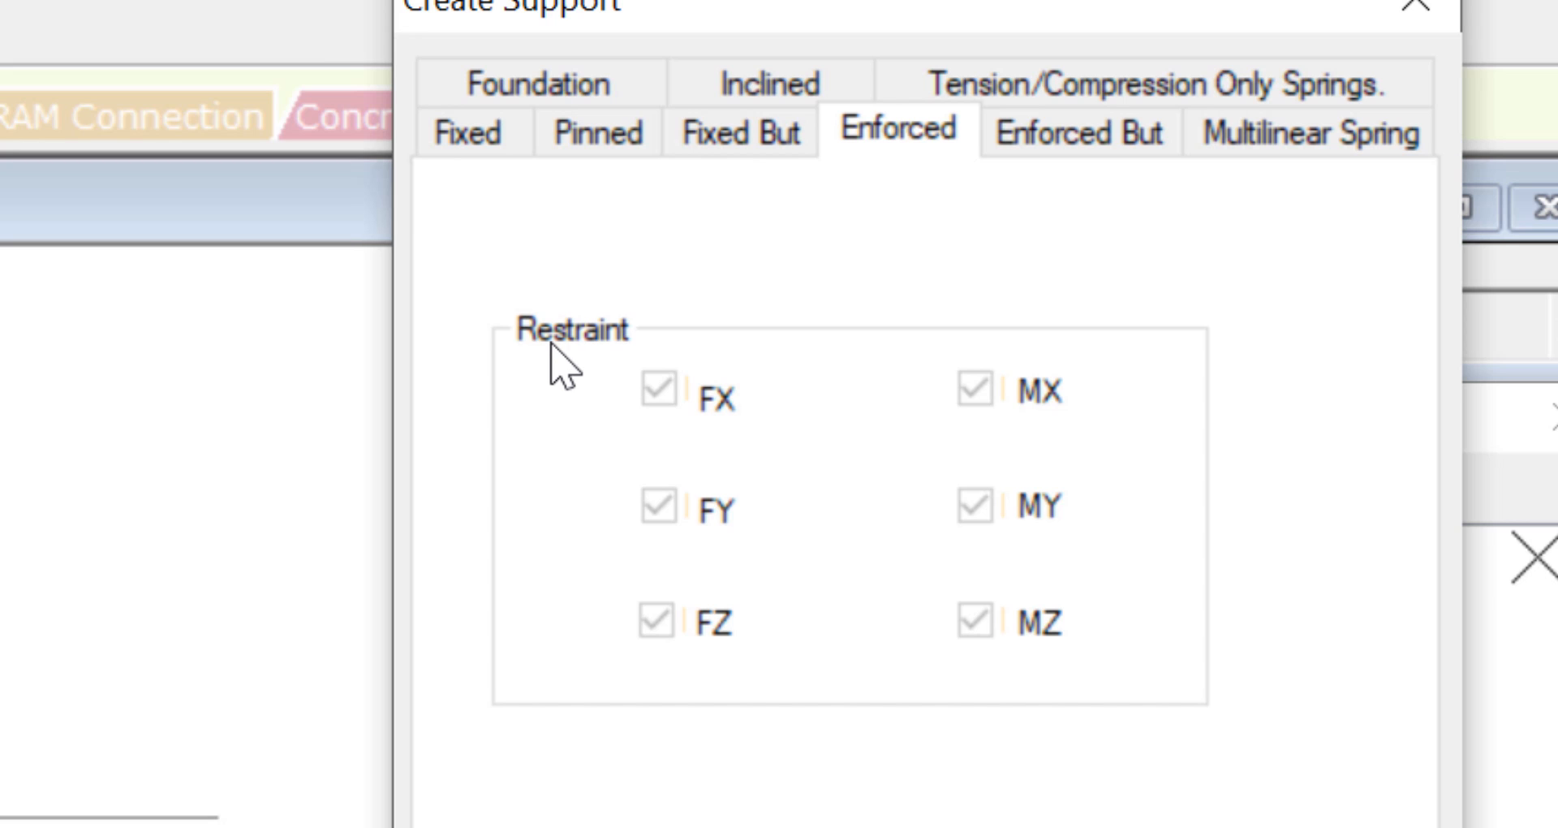
mouse_move(852, 189)
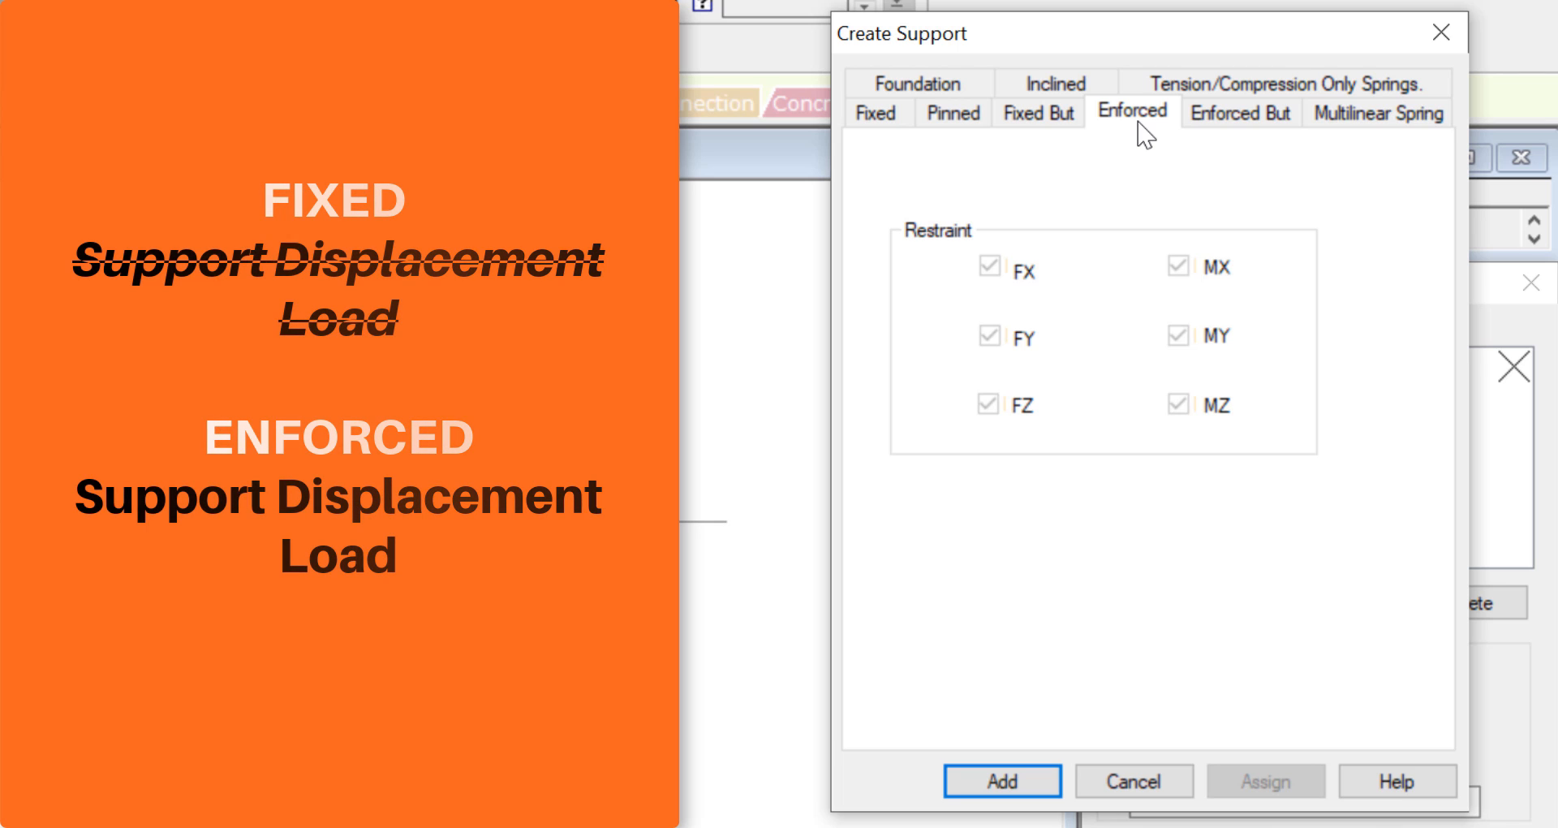
mouse_move(912, 146)
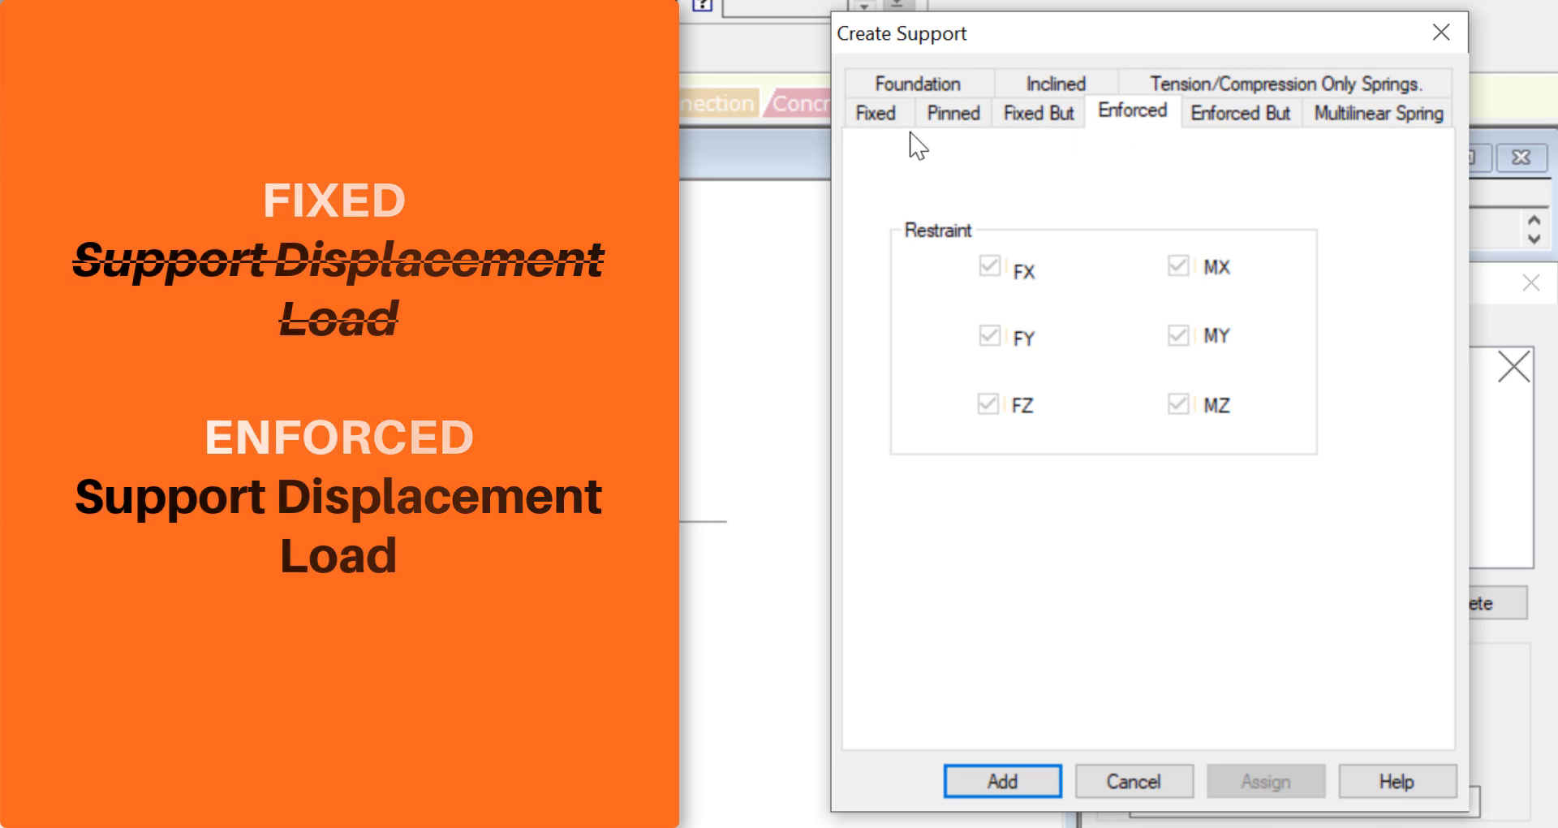
left_click(875, 112)
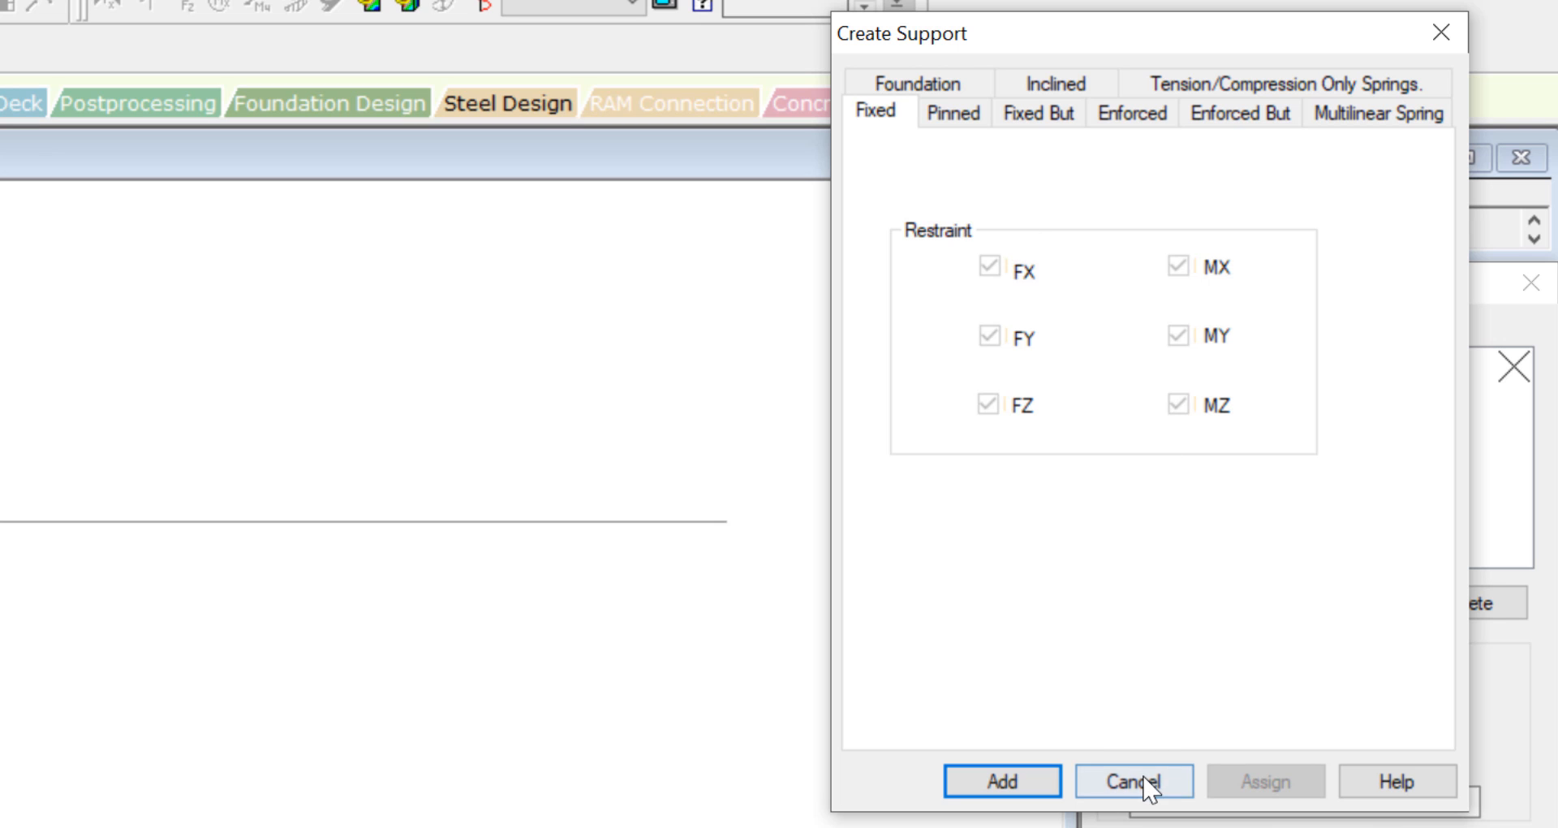
left_click(1132, 780)
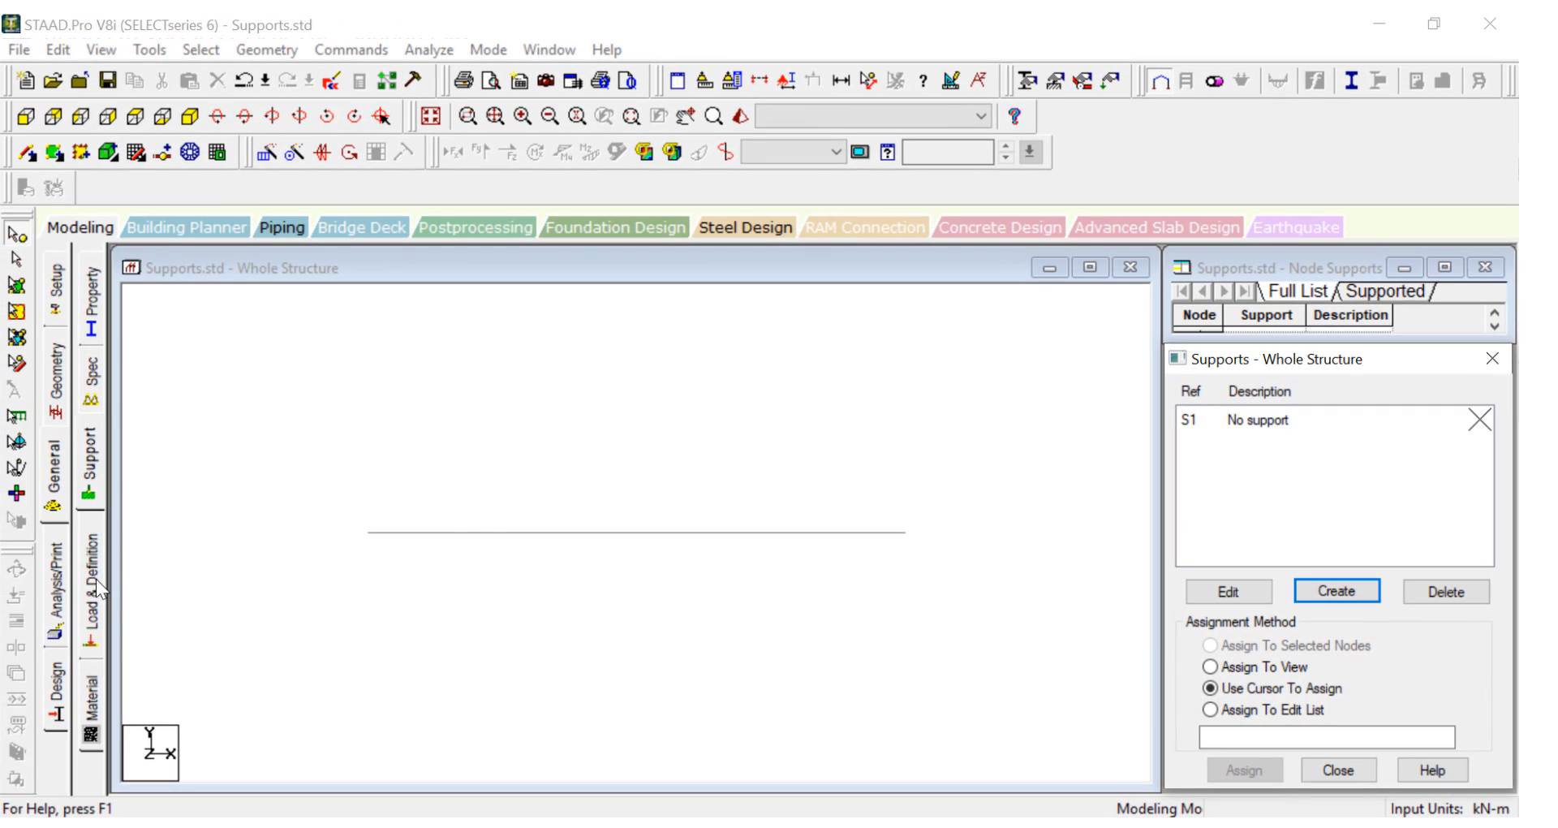
Add LOAD CASE 1 under Load Cases Details and open its Add New: Load Items dialog.
left_click(89, 546)
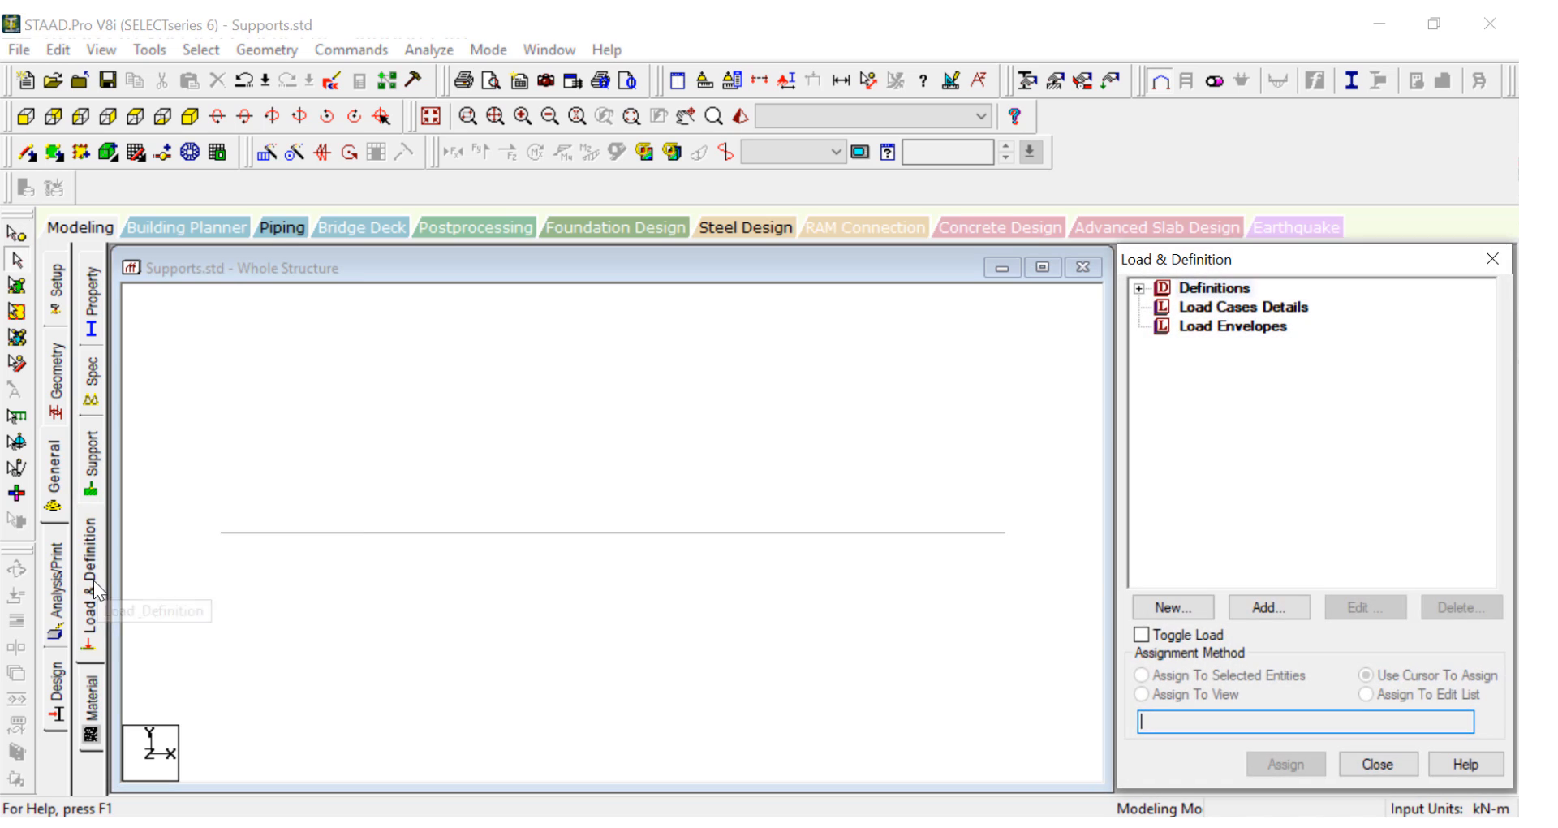
left_click(1242, 306)
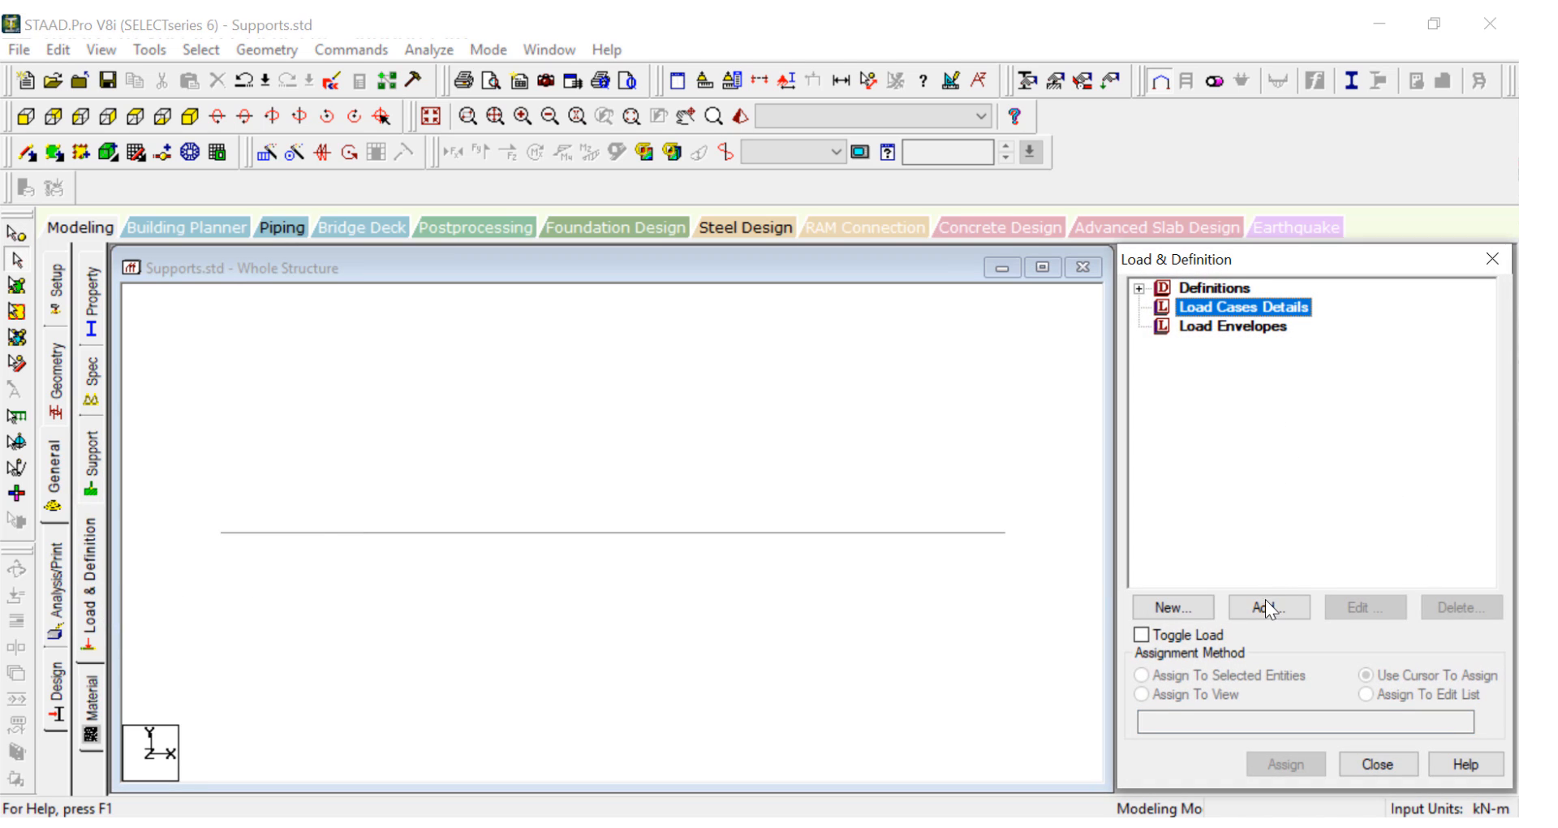
left_click(1269, 607)
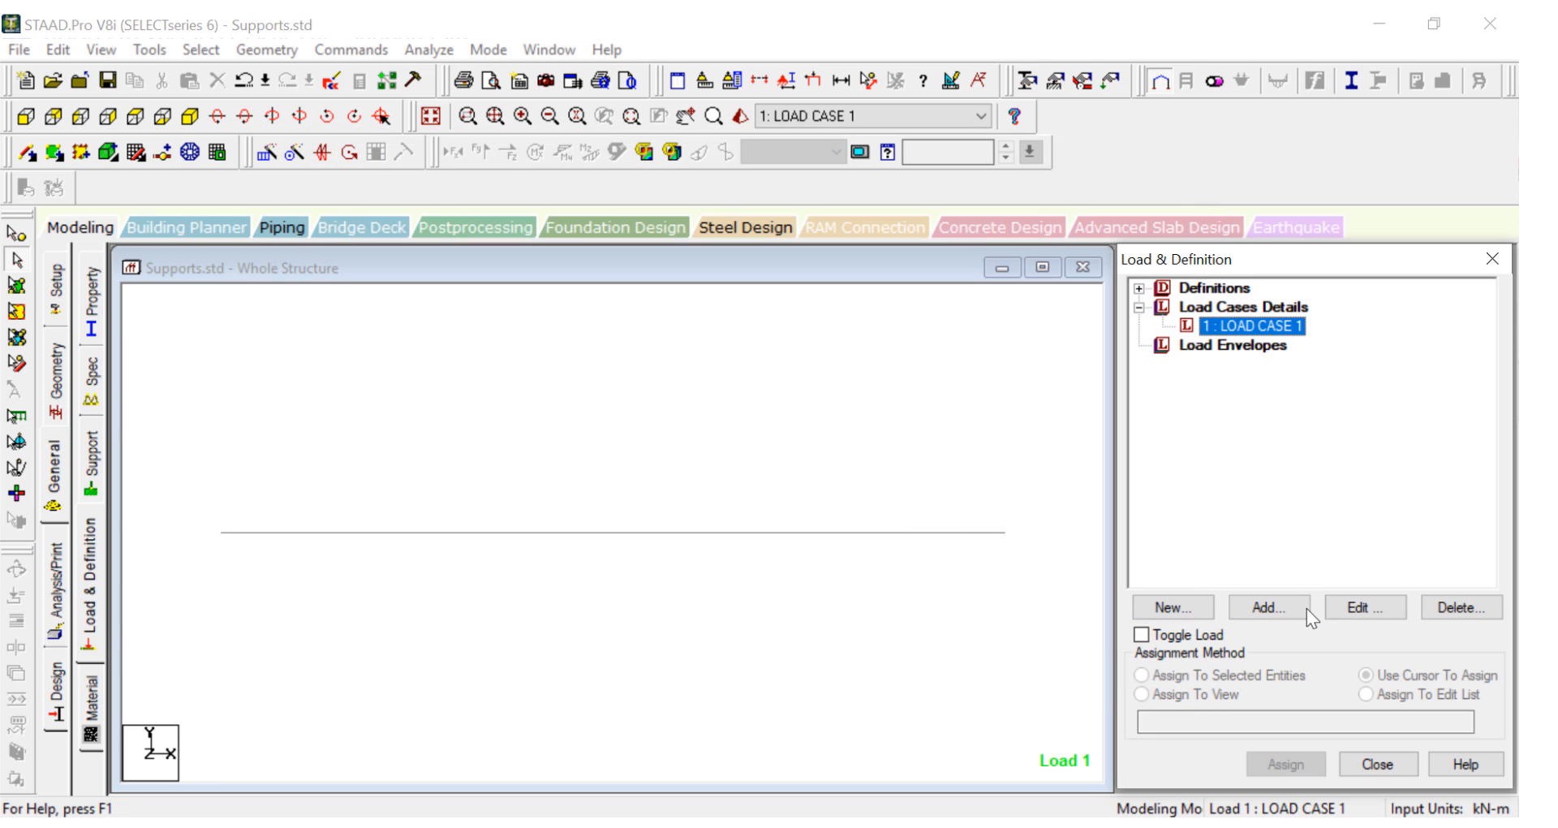
left_click(1267, 606)
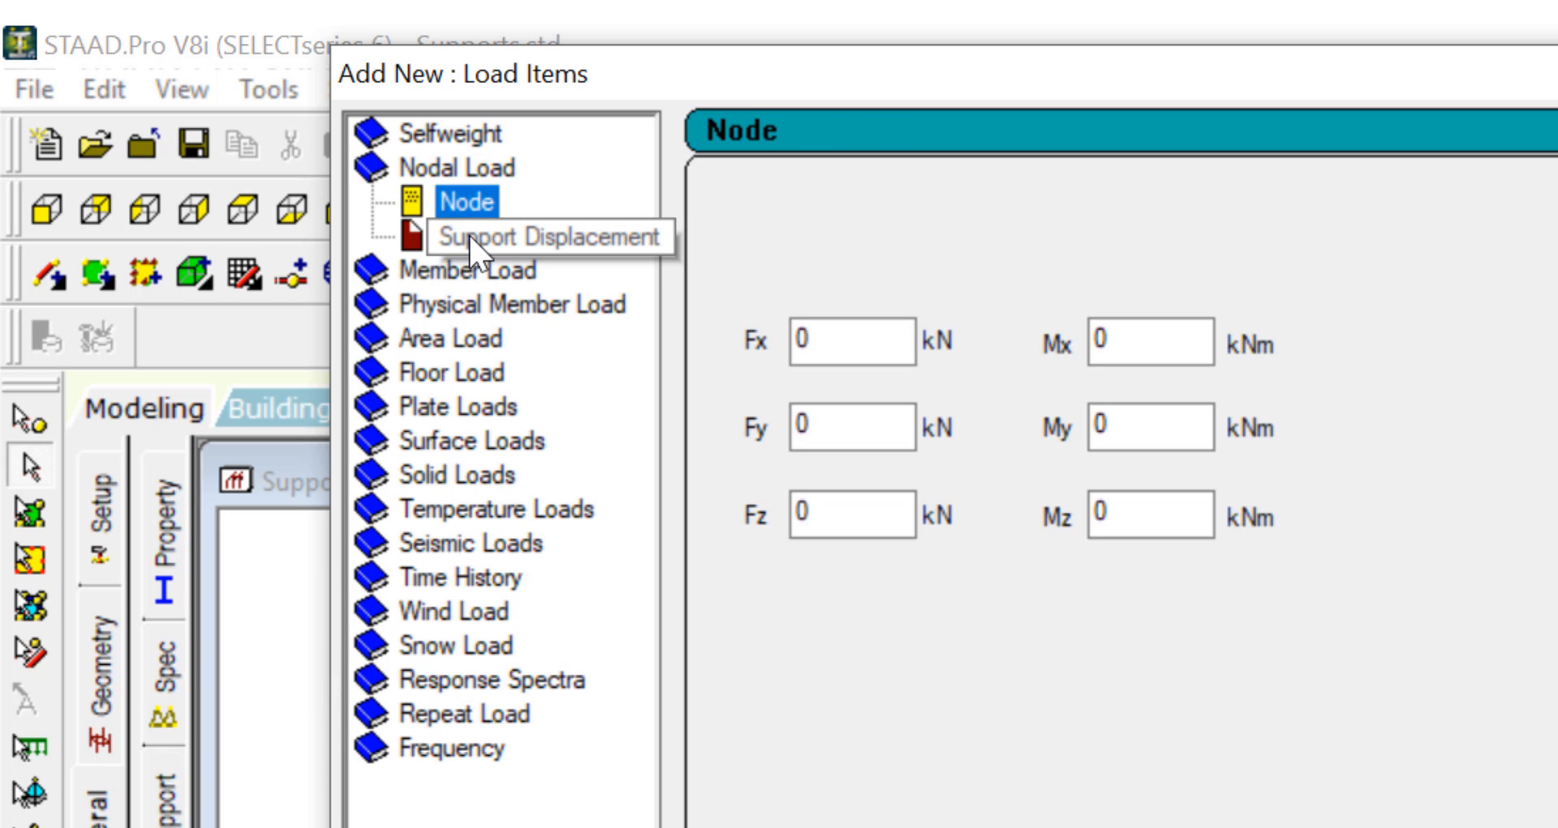
Choose Support Displacement under Nodal Load, showing zero displacement in FY.
left_click(554, 236)
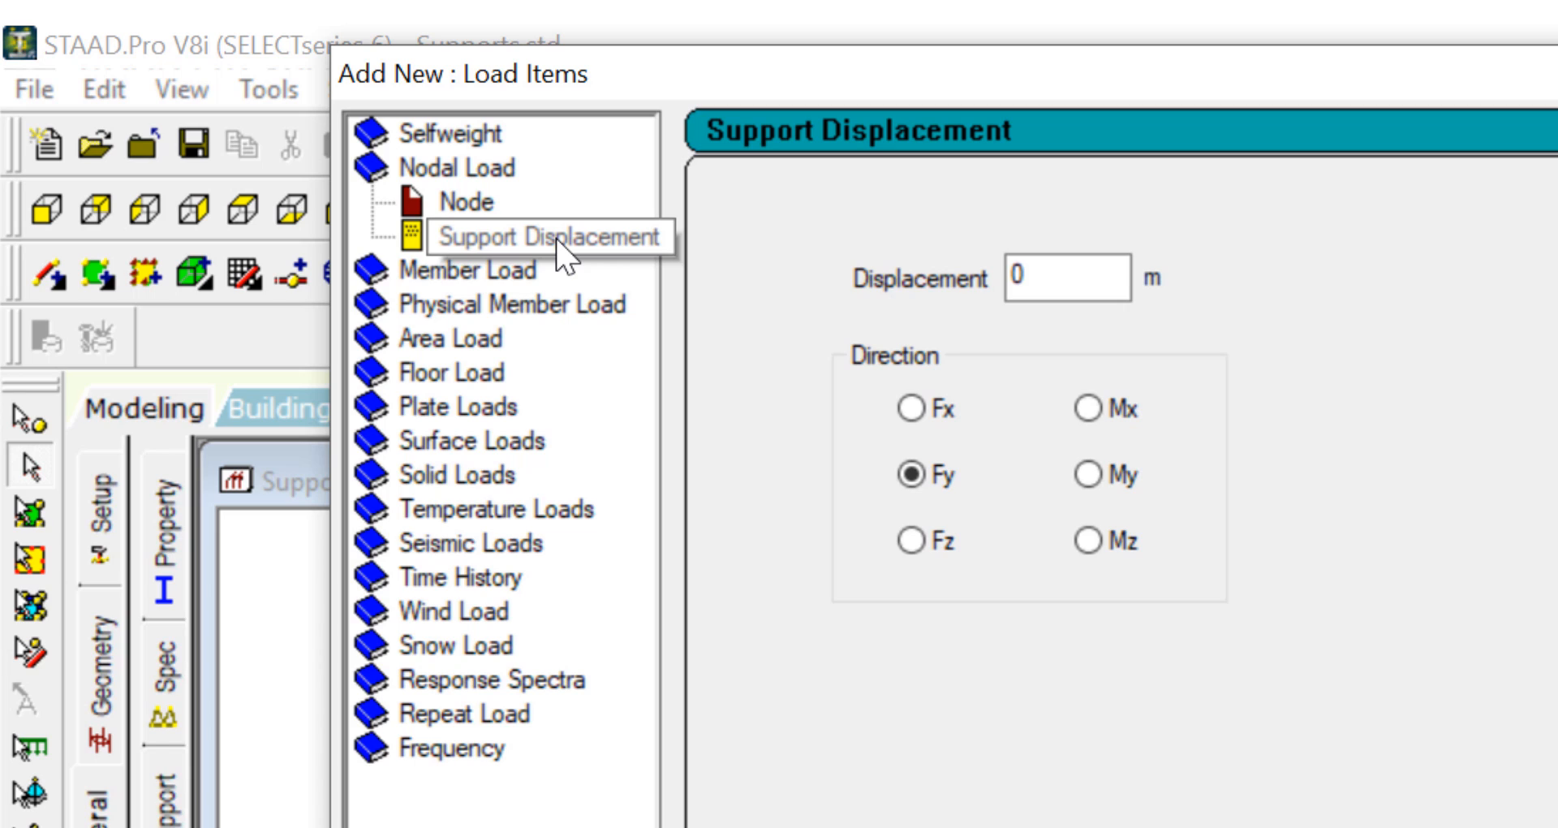
left_click(537, 236)
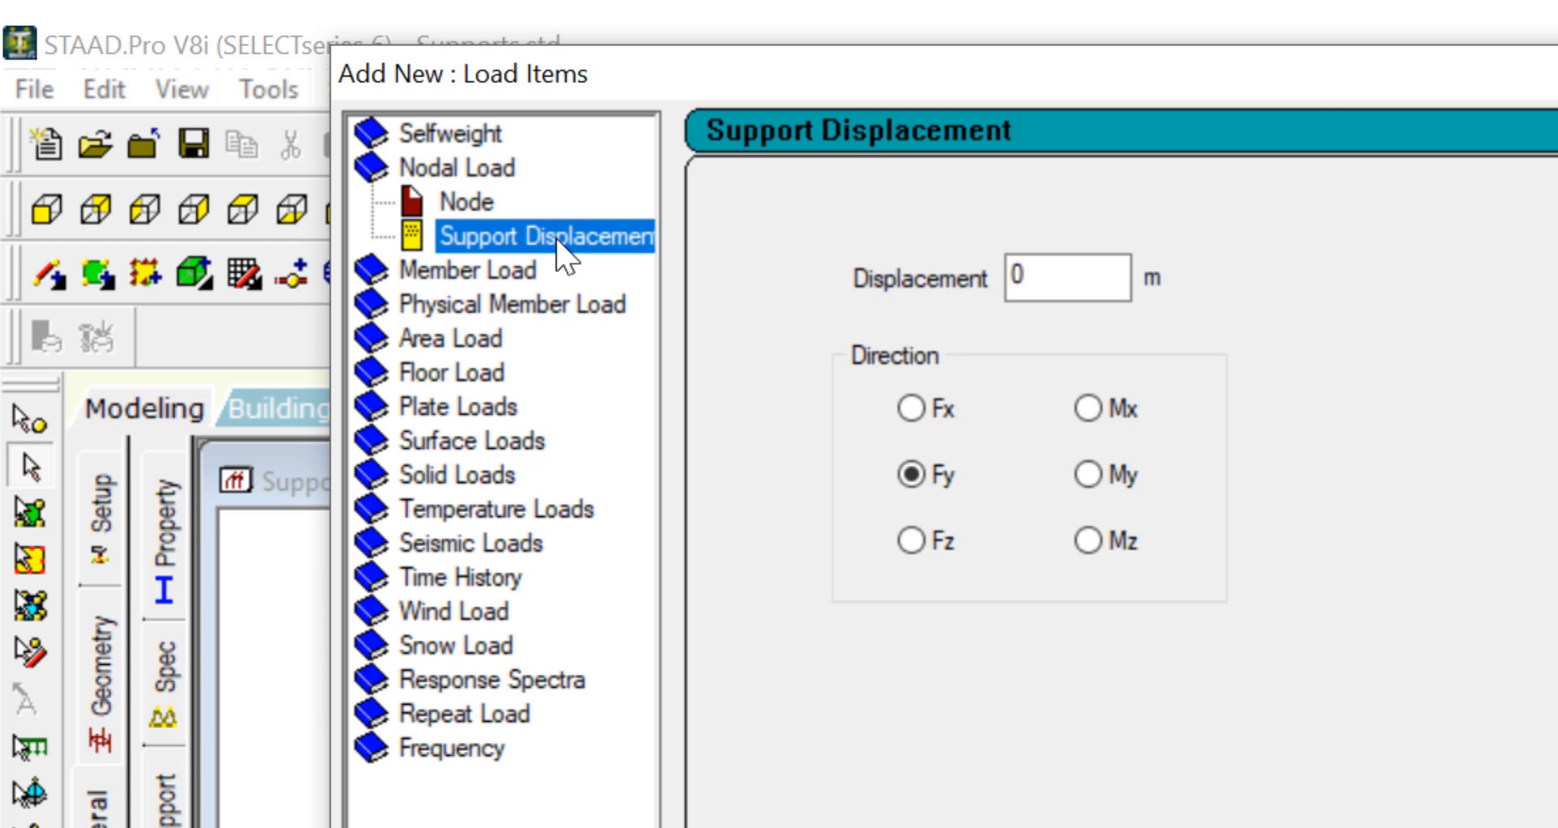
mouse_move(647, 311)
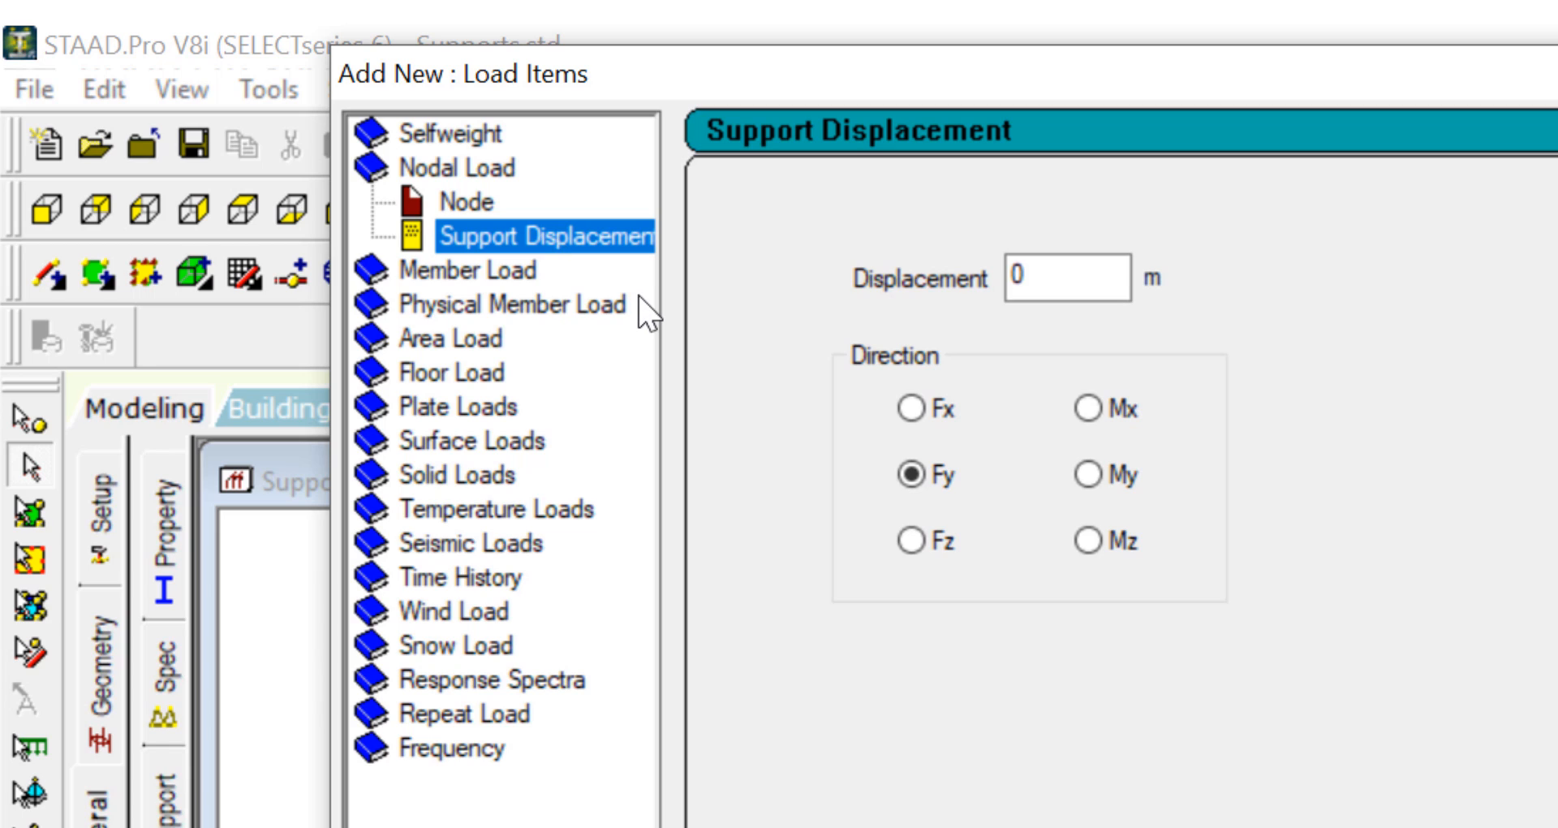